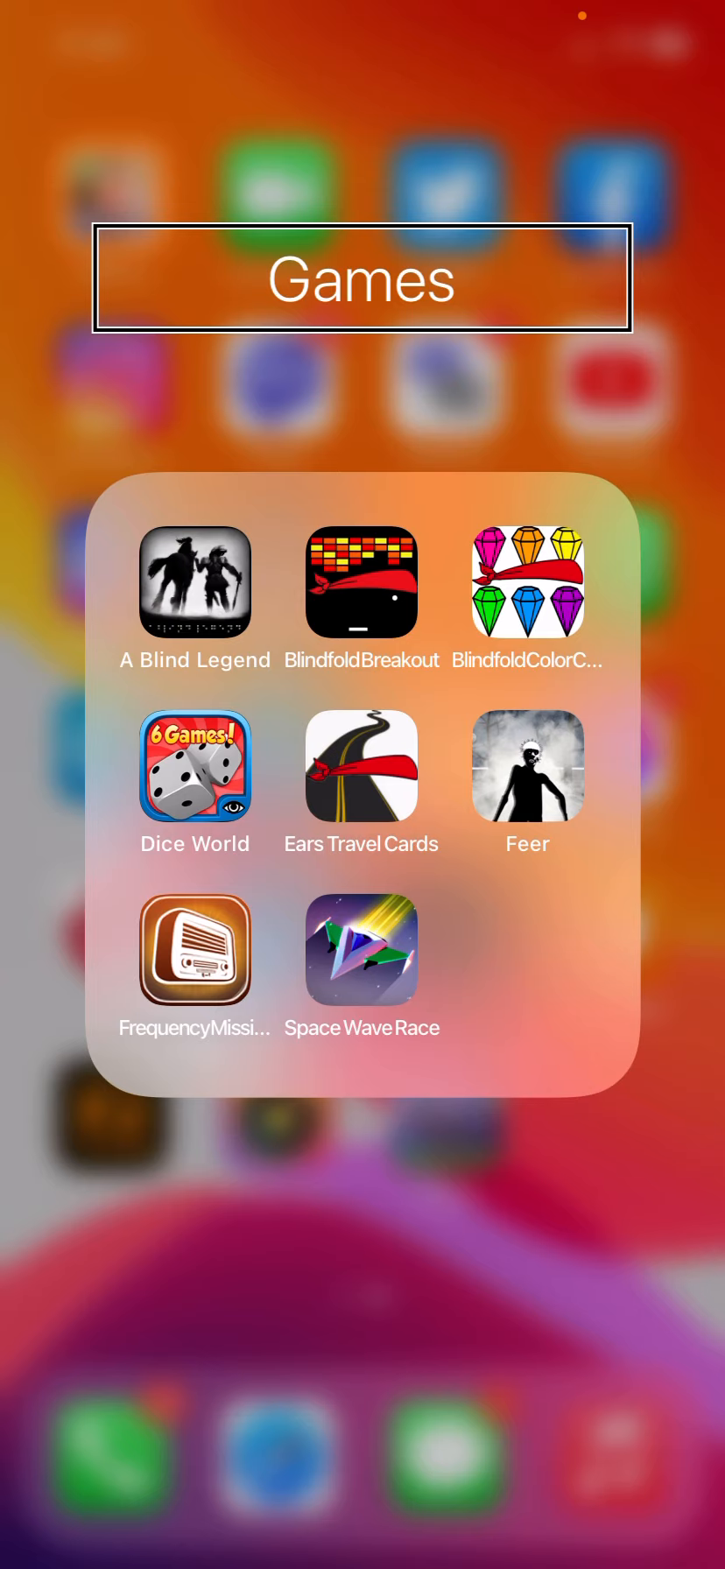
Step: Launch Frequency Missing from the Games folder using VoiceOver focus and activate
left_click(195, 949)
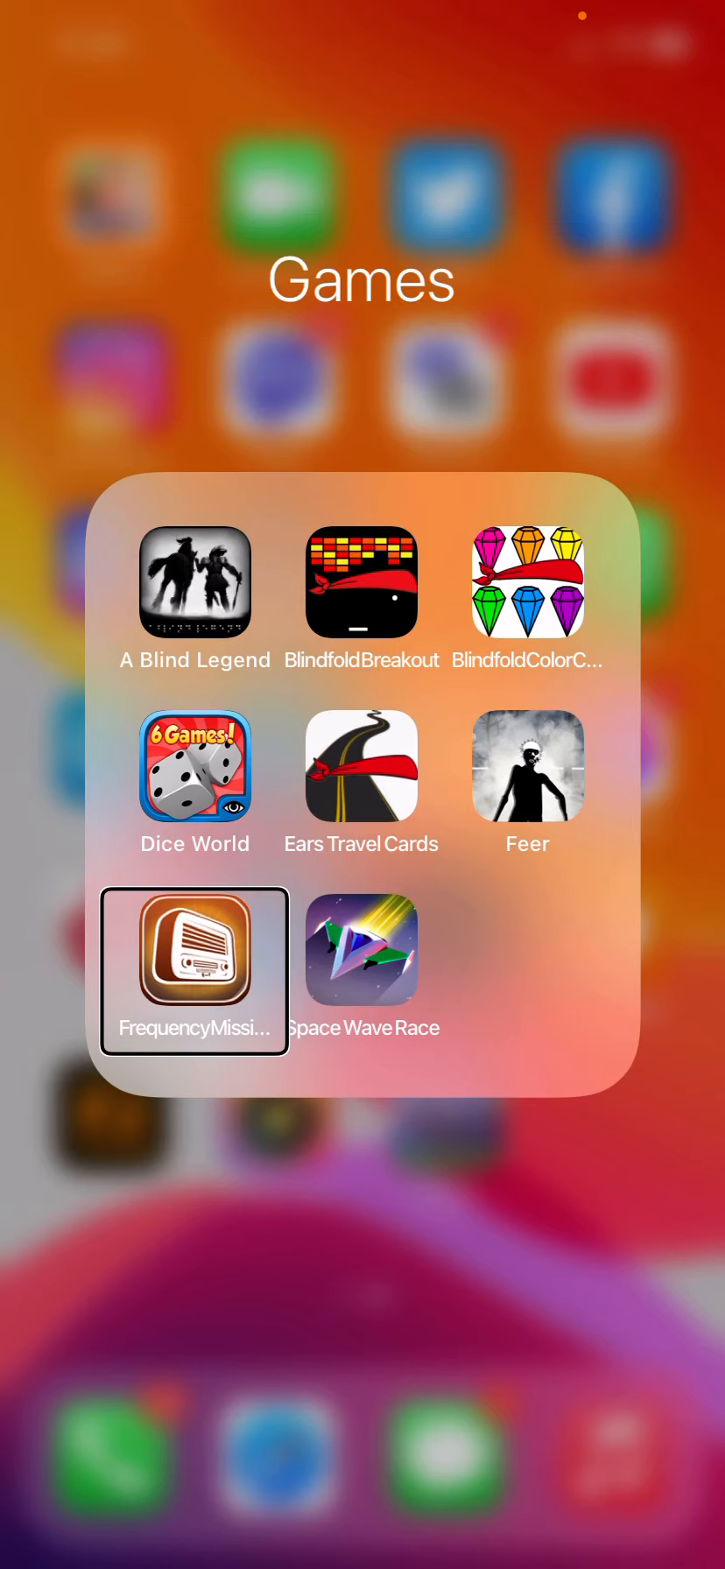
left_click(195, 949)
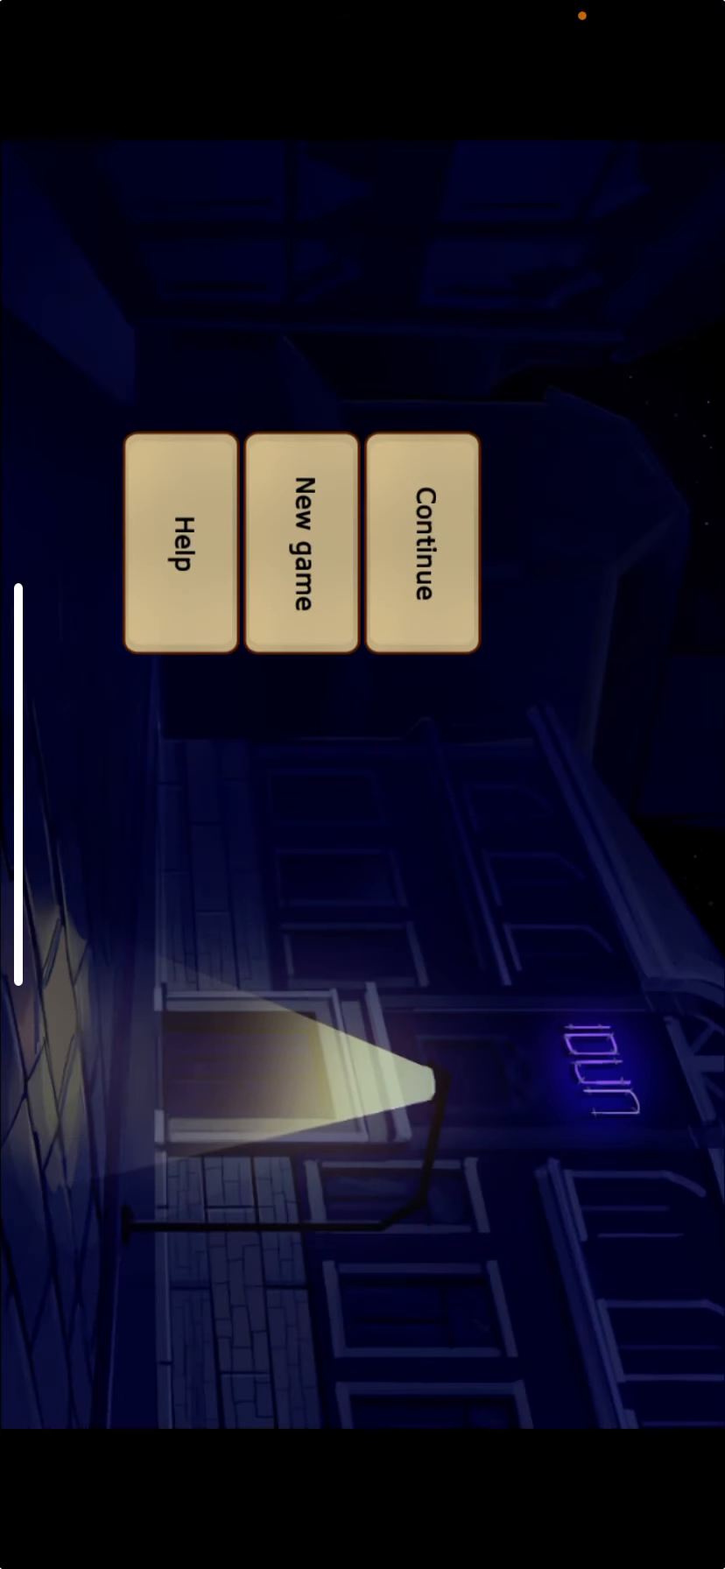
Step: Activate the title-menu option to enter the game and reach the opening scene
left_click(178, 546)
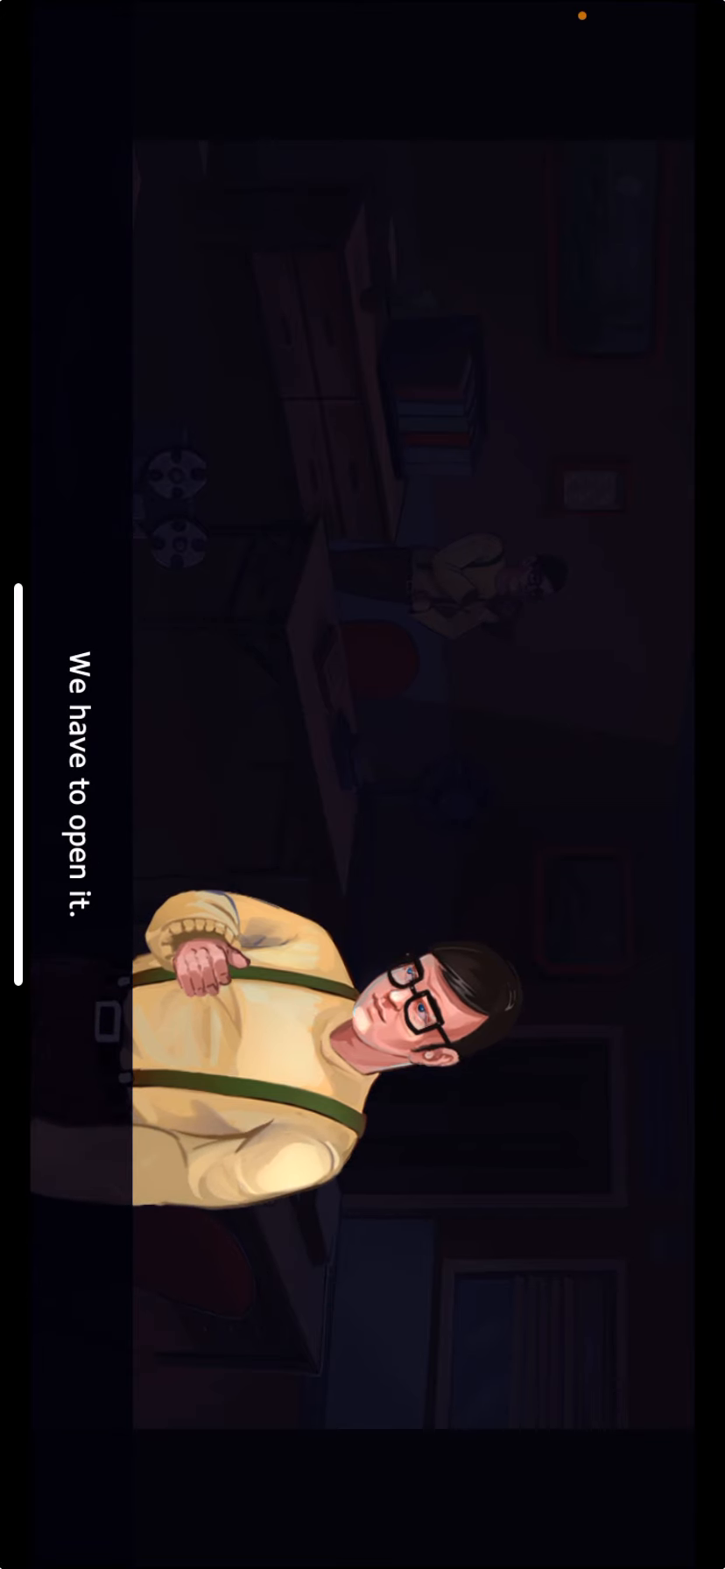
Step: Advance past Samuel's "We have to open it" line and answer his yes-or-no question
left_click(360, 784)
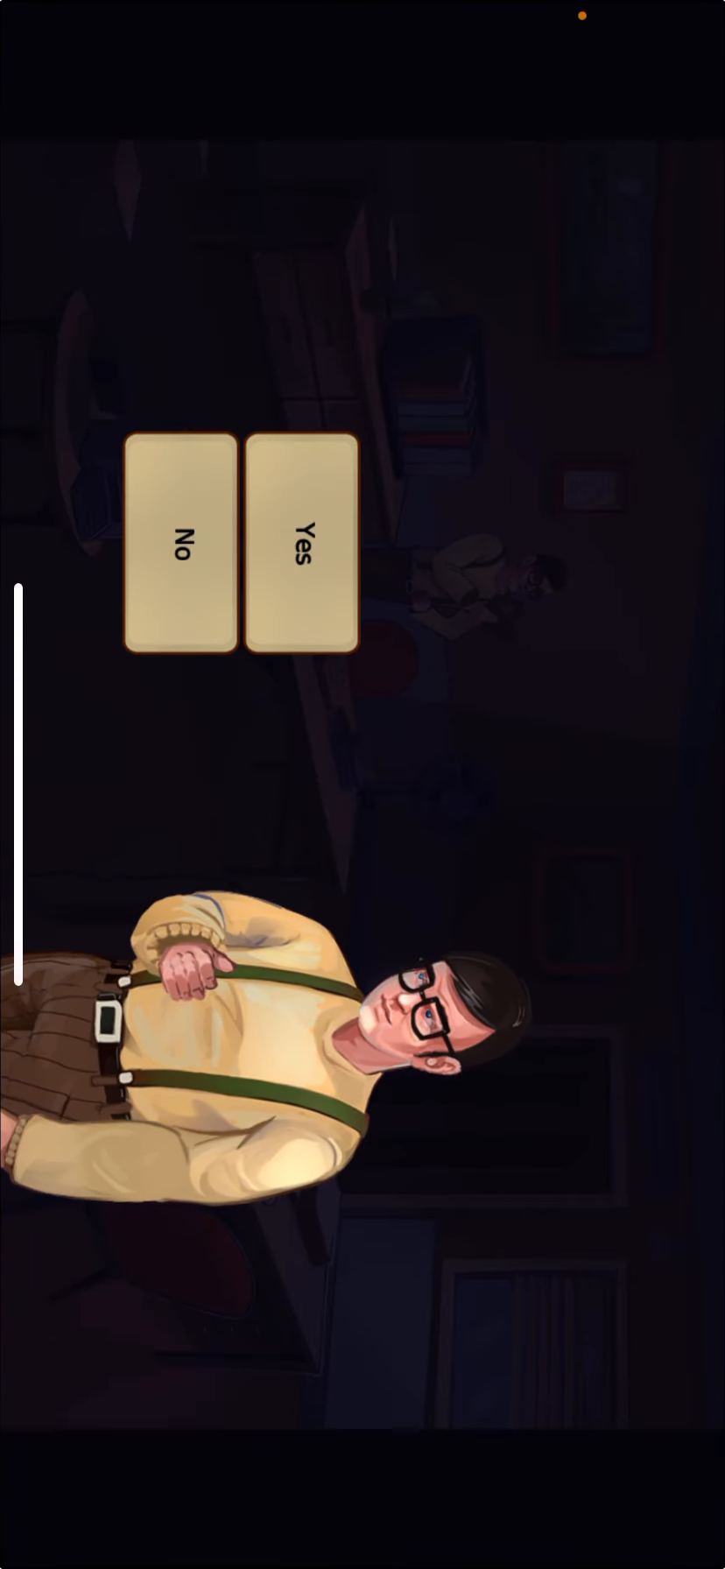
left_click(302, 551)
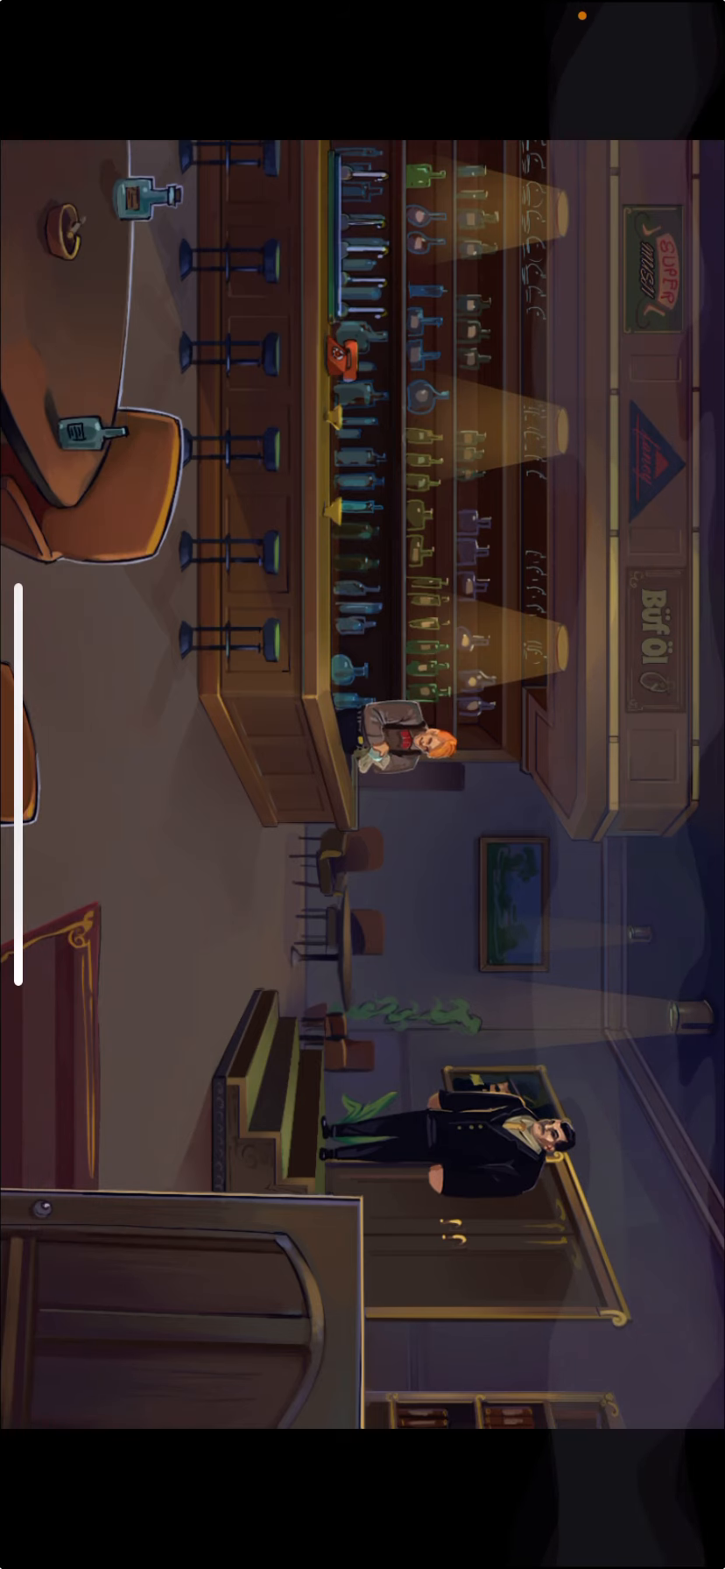
Step: Start talking with the red-haired man at the bar and ask him about Samuel
left_click(406, 746)
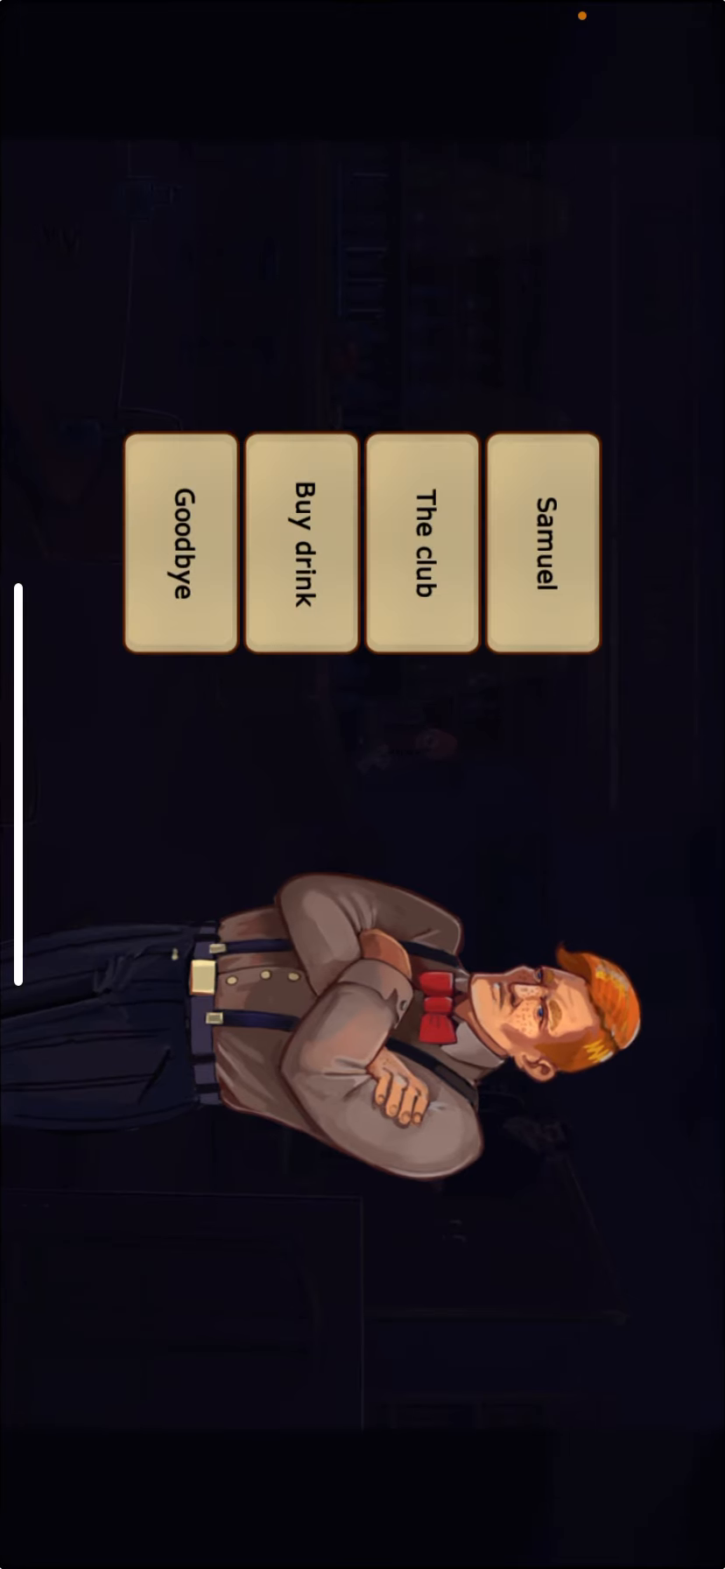
left_click(543, 545)
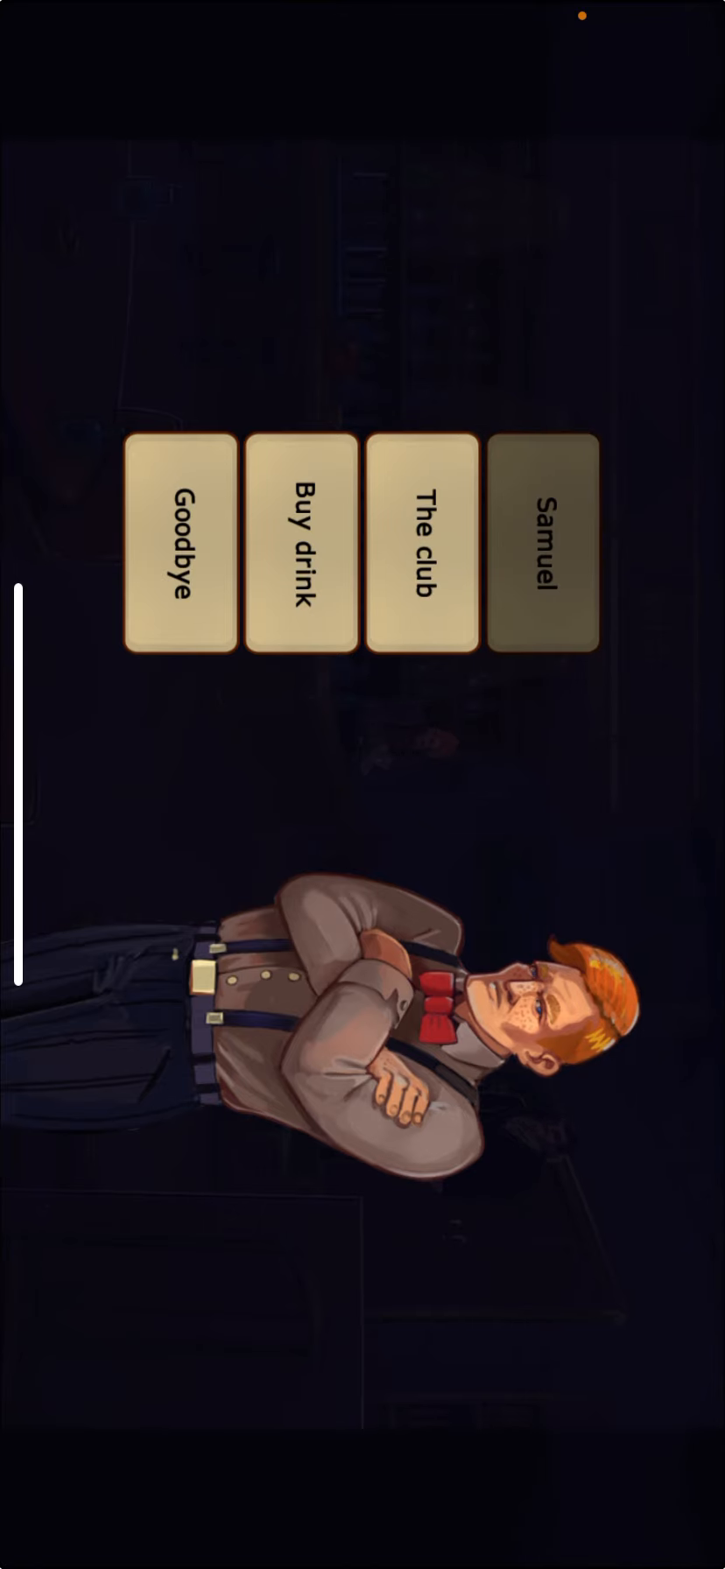
left_click(543, 548)
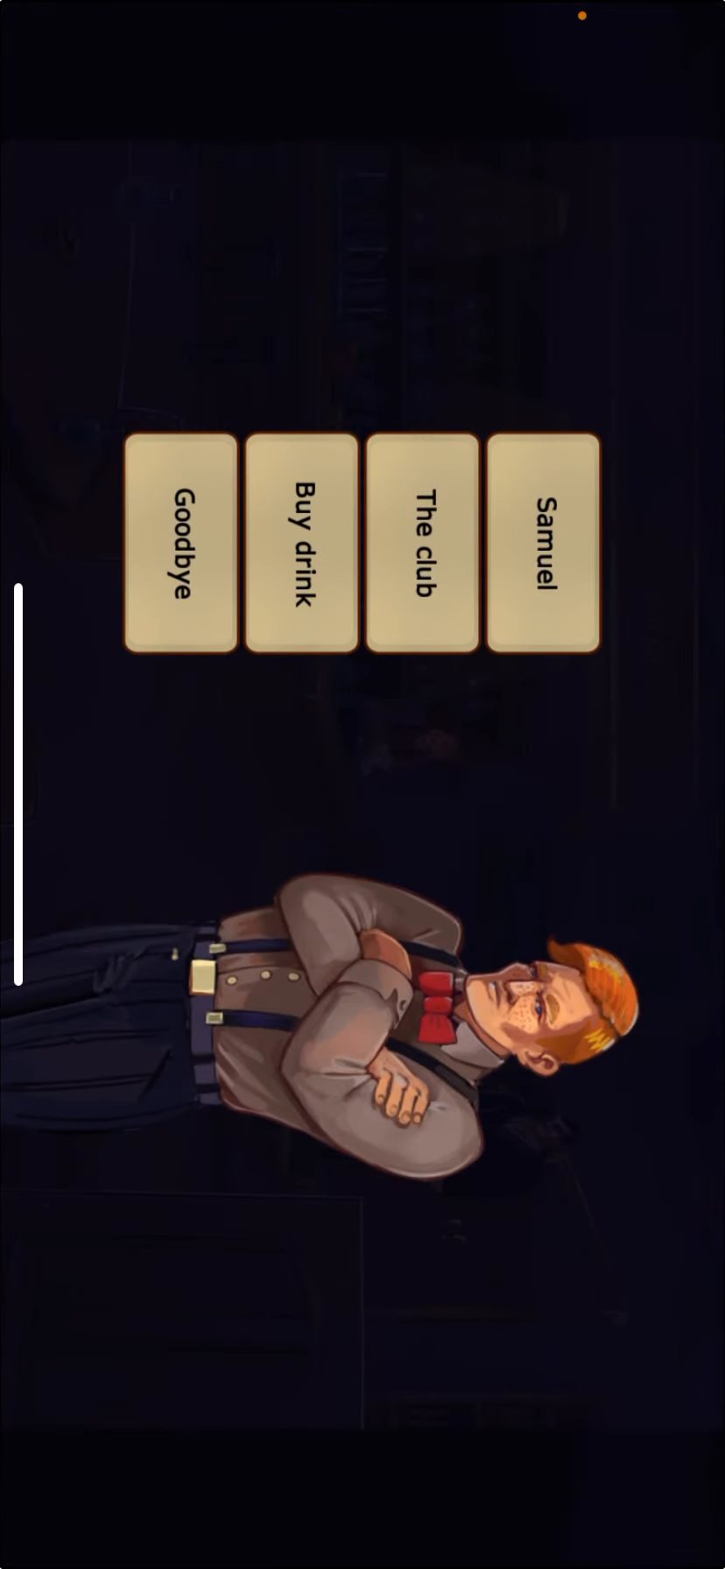
Step: Ask the red-haired man about the club
left_click(421, 544)
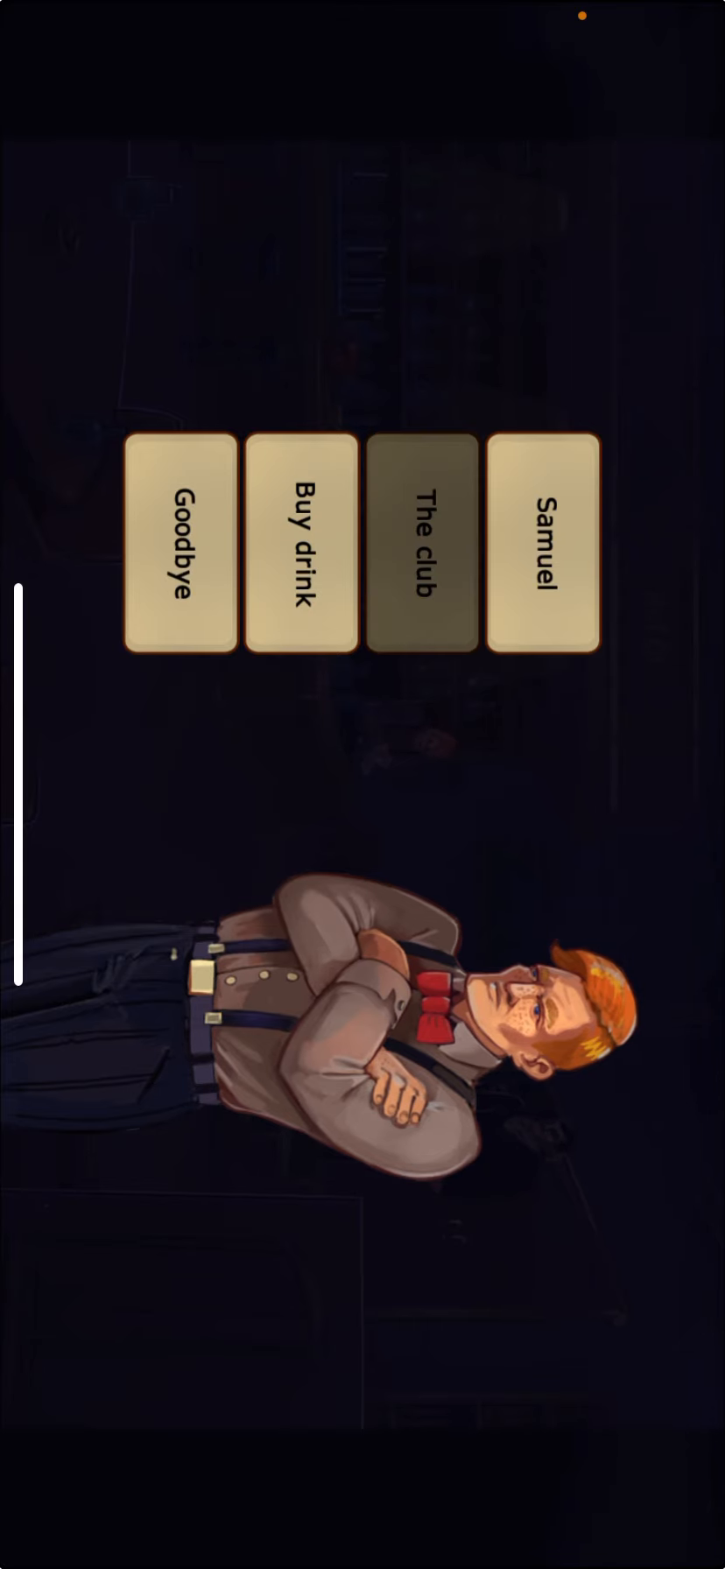
left_click(422, 541)
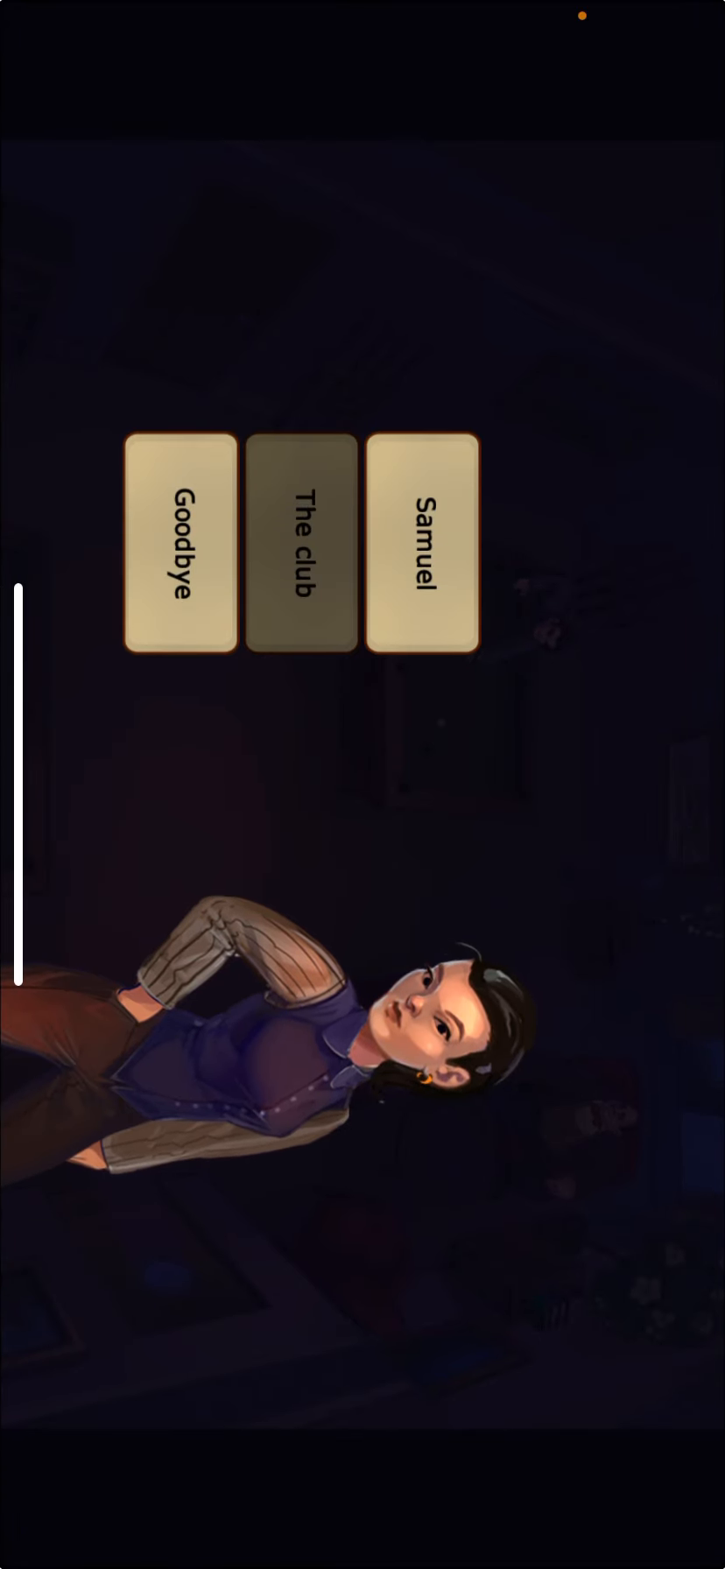
Step: Ask the woman in the purple vest about the club and then about Samuel
left_click(299, 545)
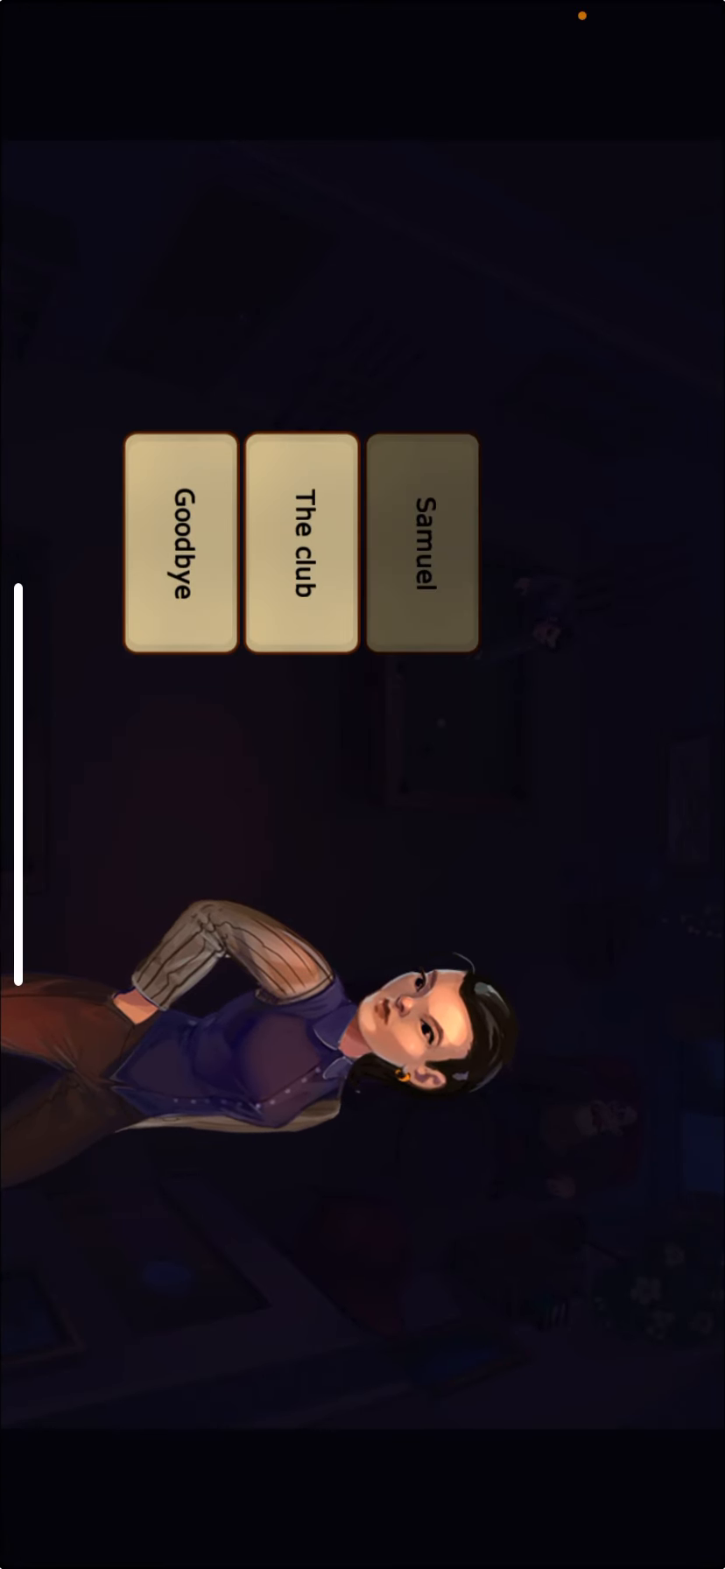
left_click(422, 548)
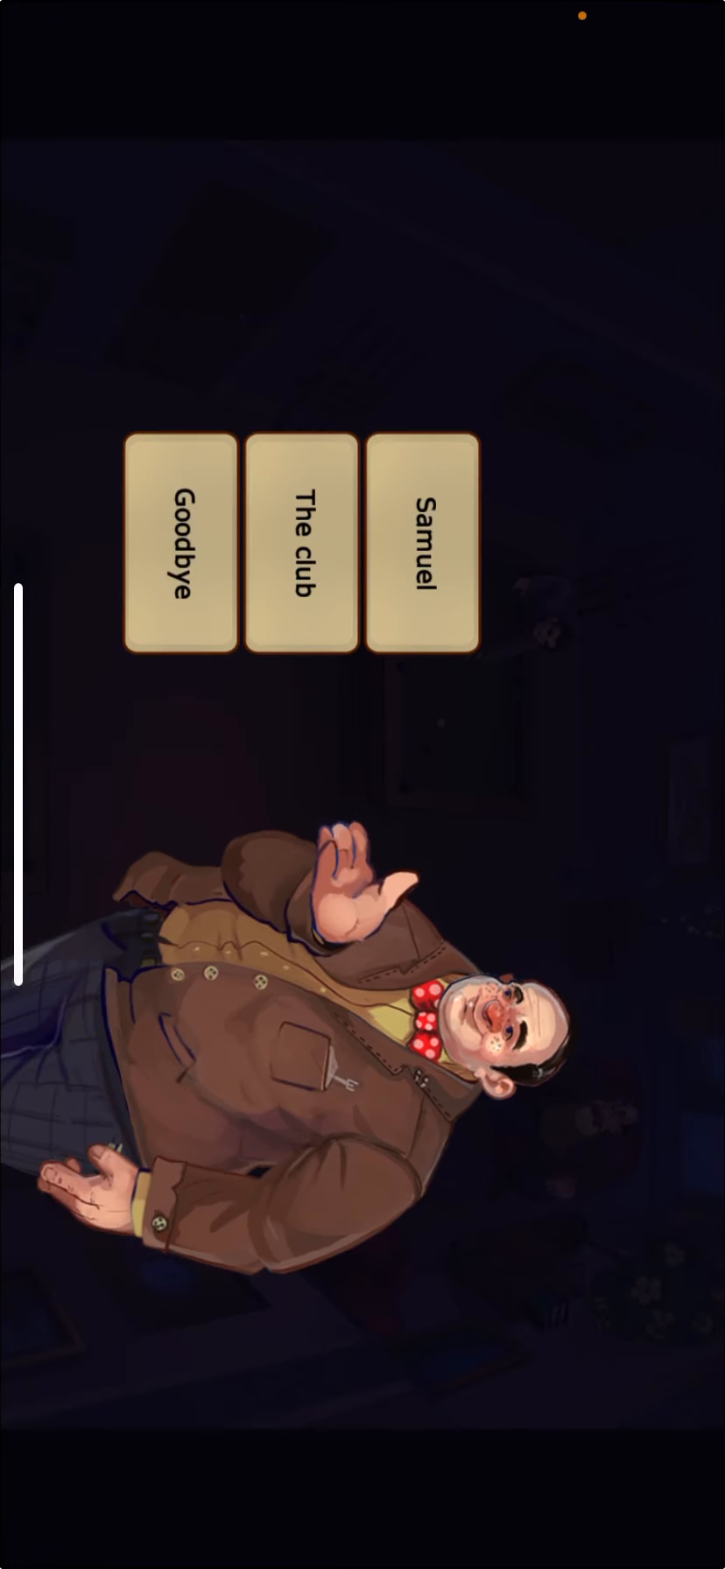
Step: Ask the heavyset man about Samuel and continue through his replies
left_click(424, 551)
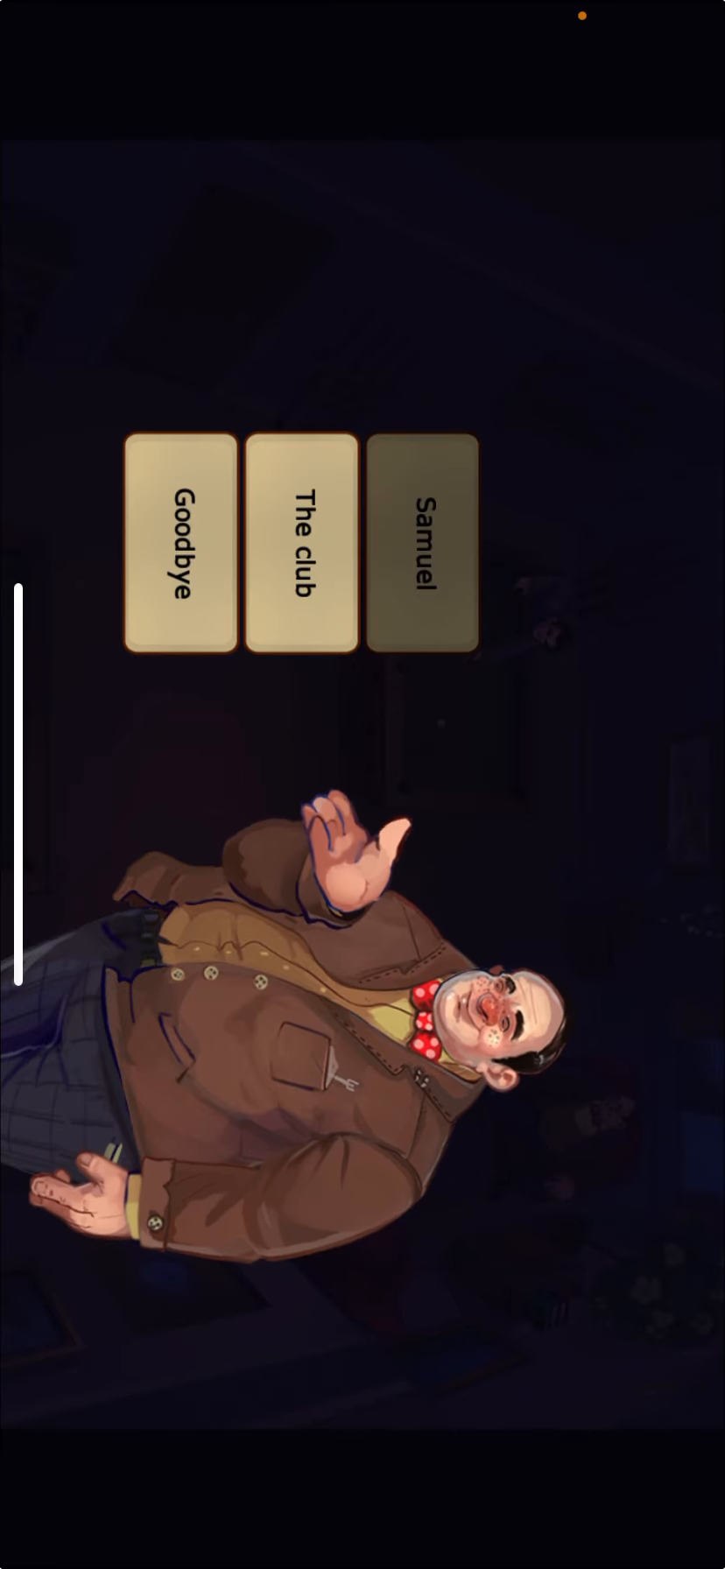
left_click(423, 548)
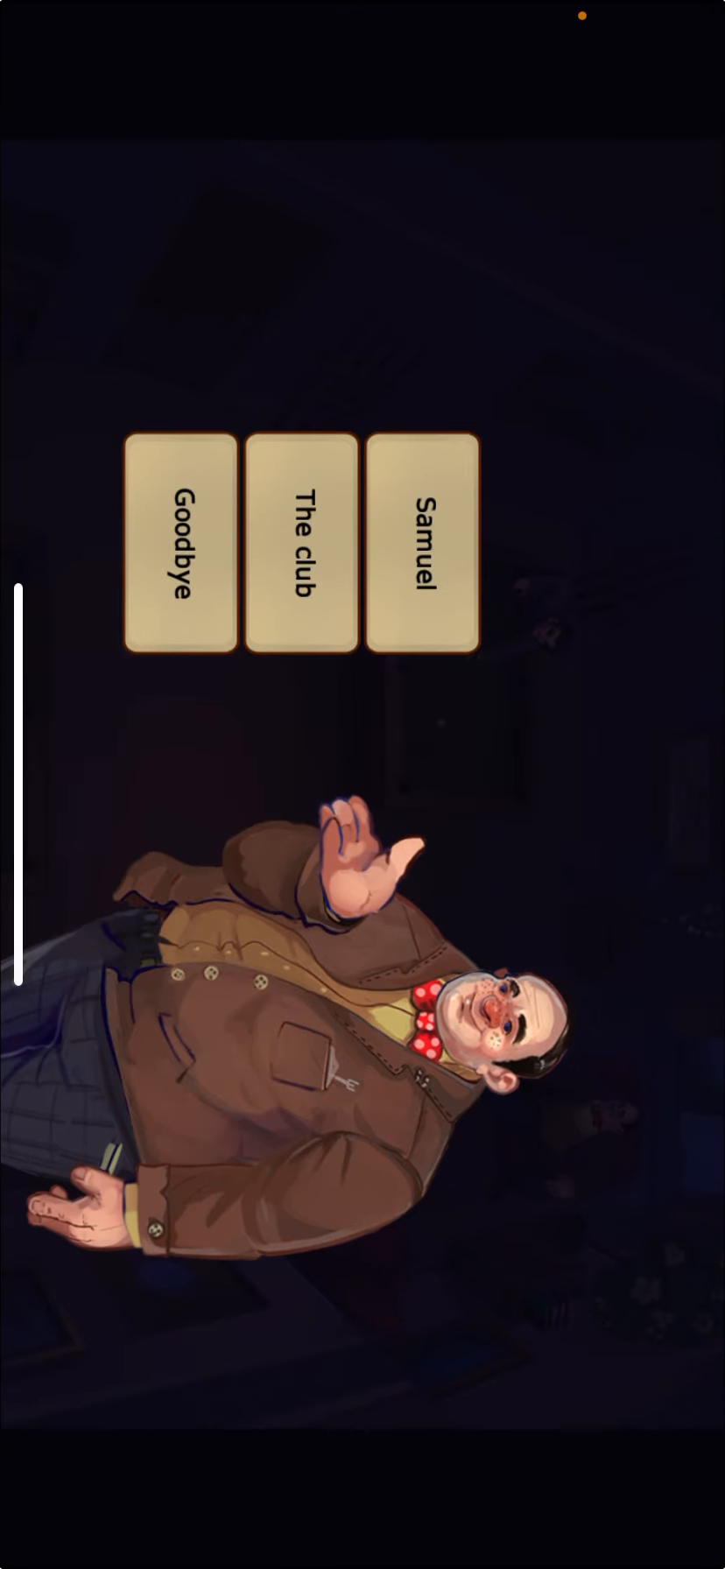
left_click(303, 541)
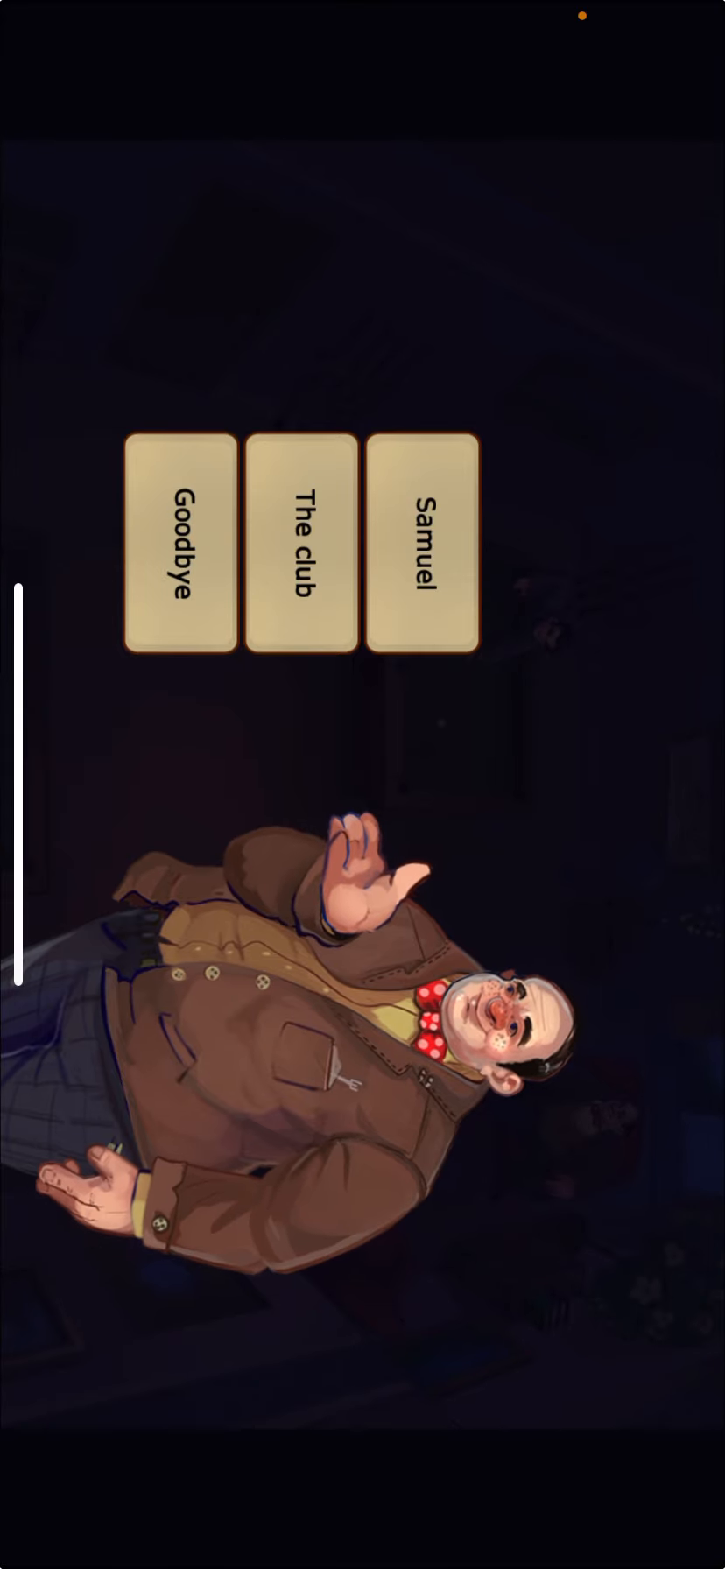
left_click(178, 555)
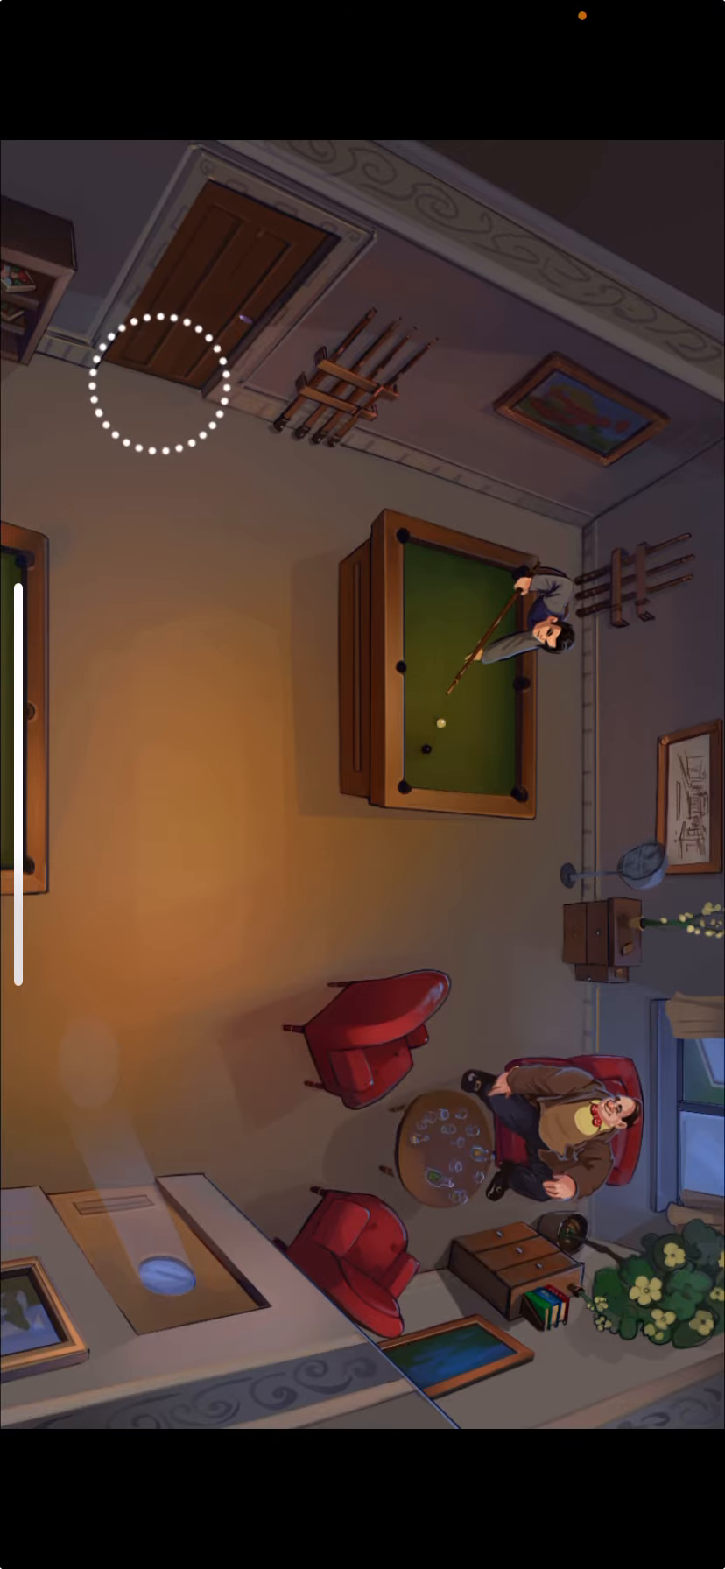
Step: Walk out through the billiard room door back to the bar
left_click(165, 385)
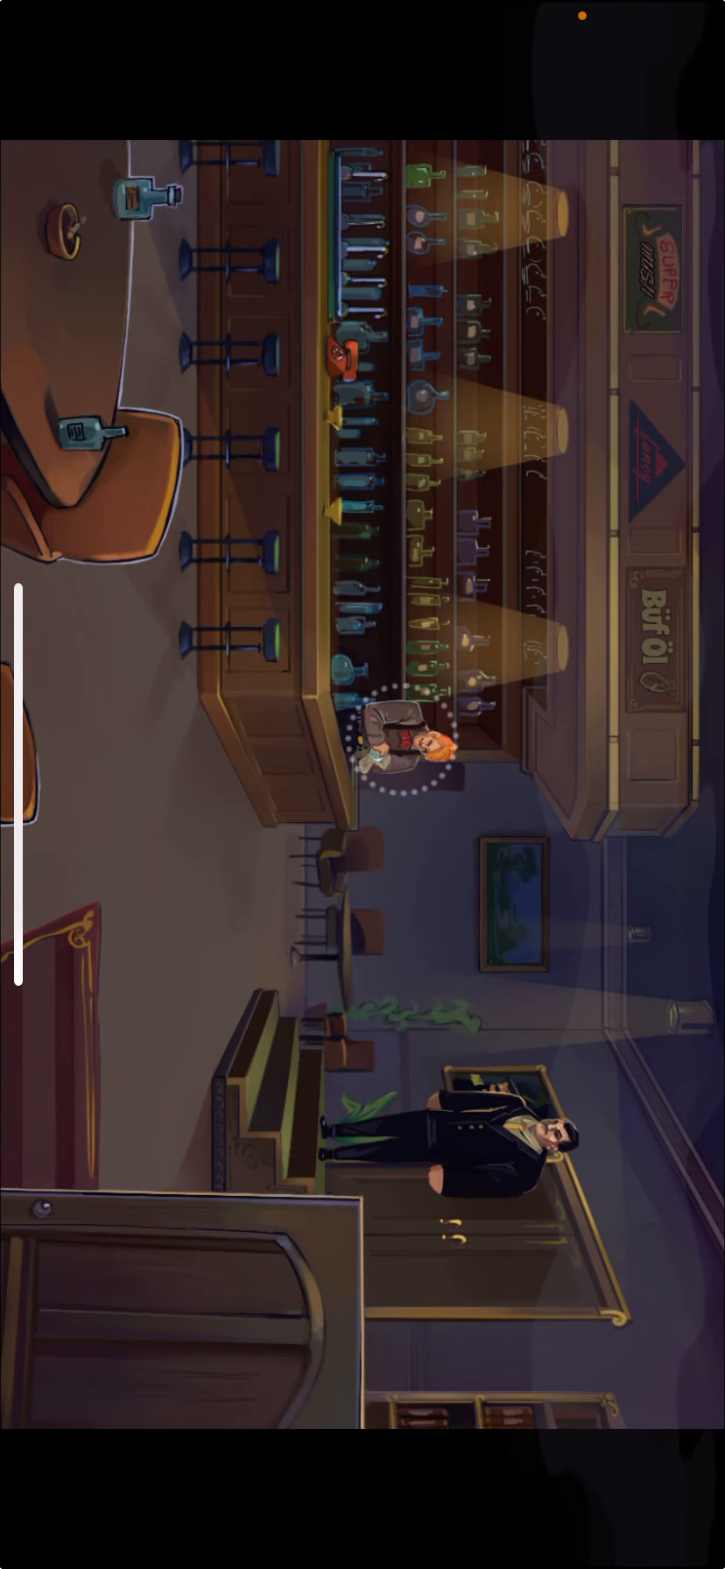
Step: Talk to the bartender and order a Cognac from the Buy drink list
left_click(407, 751)
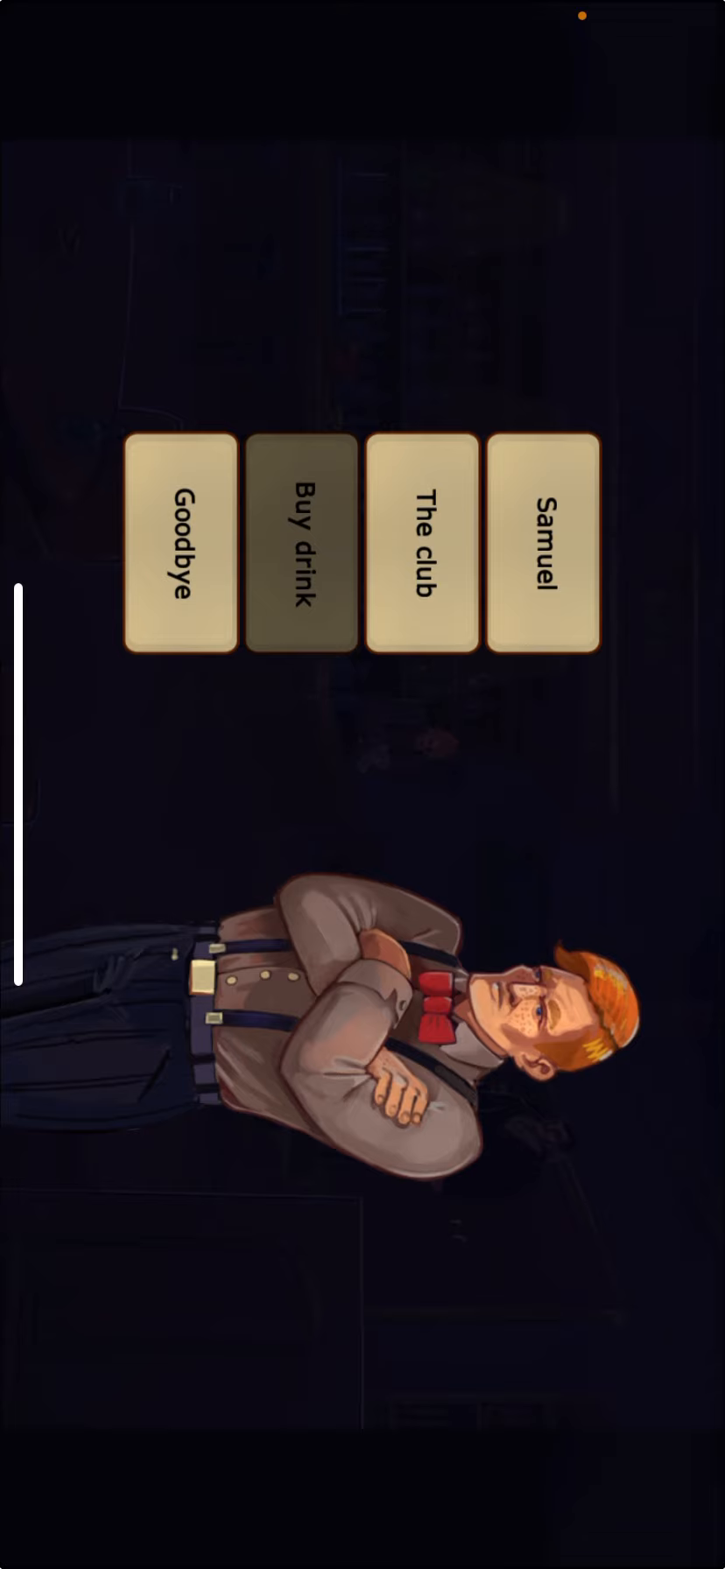
left_click(301, 541)
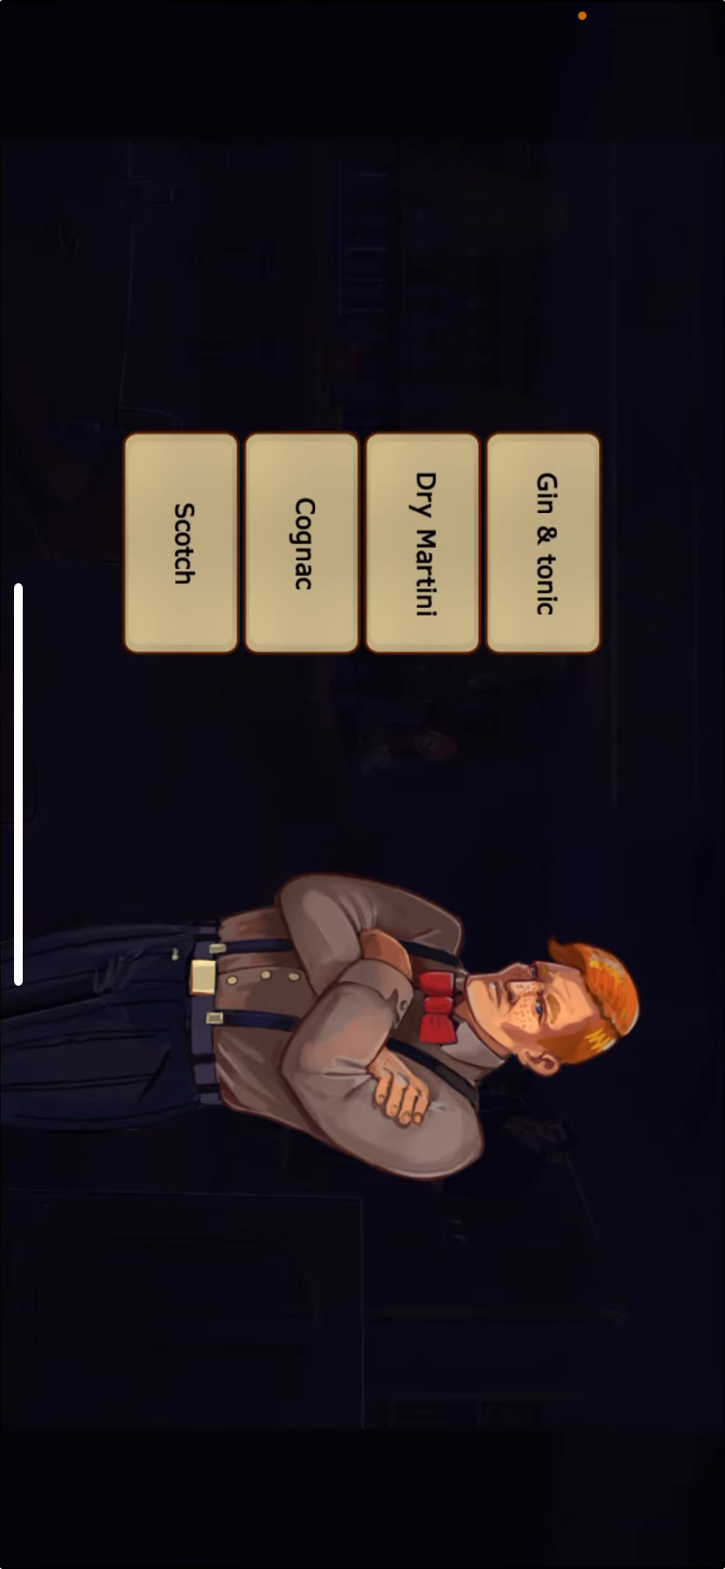
left_click(540, 543)
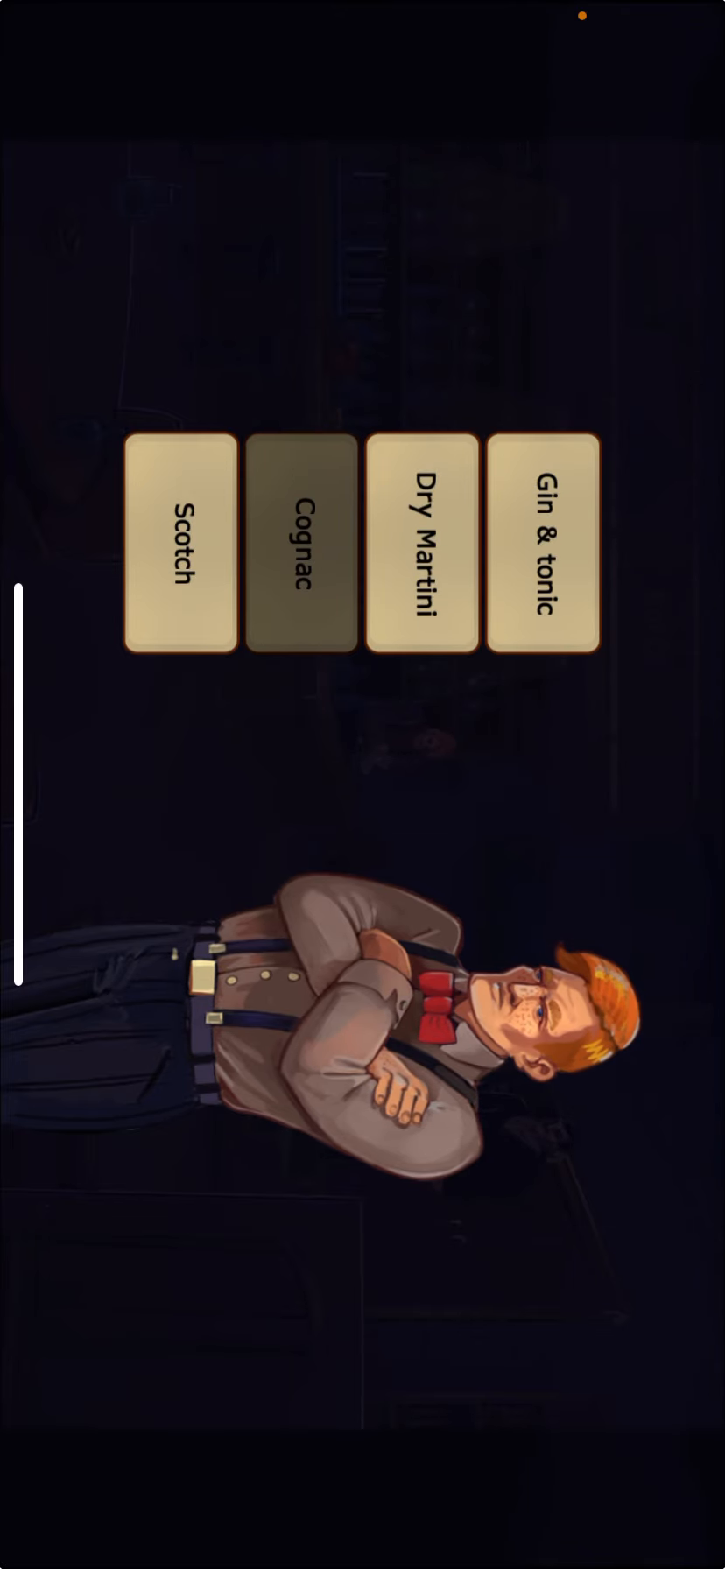
left_click(301, 551)
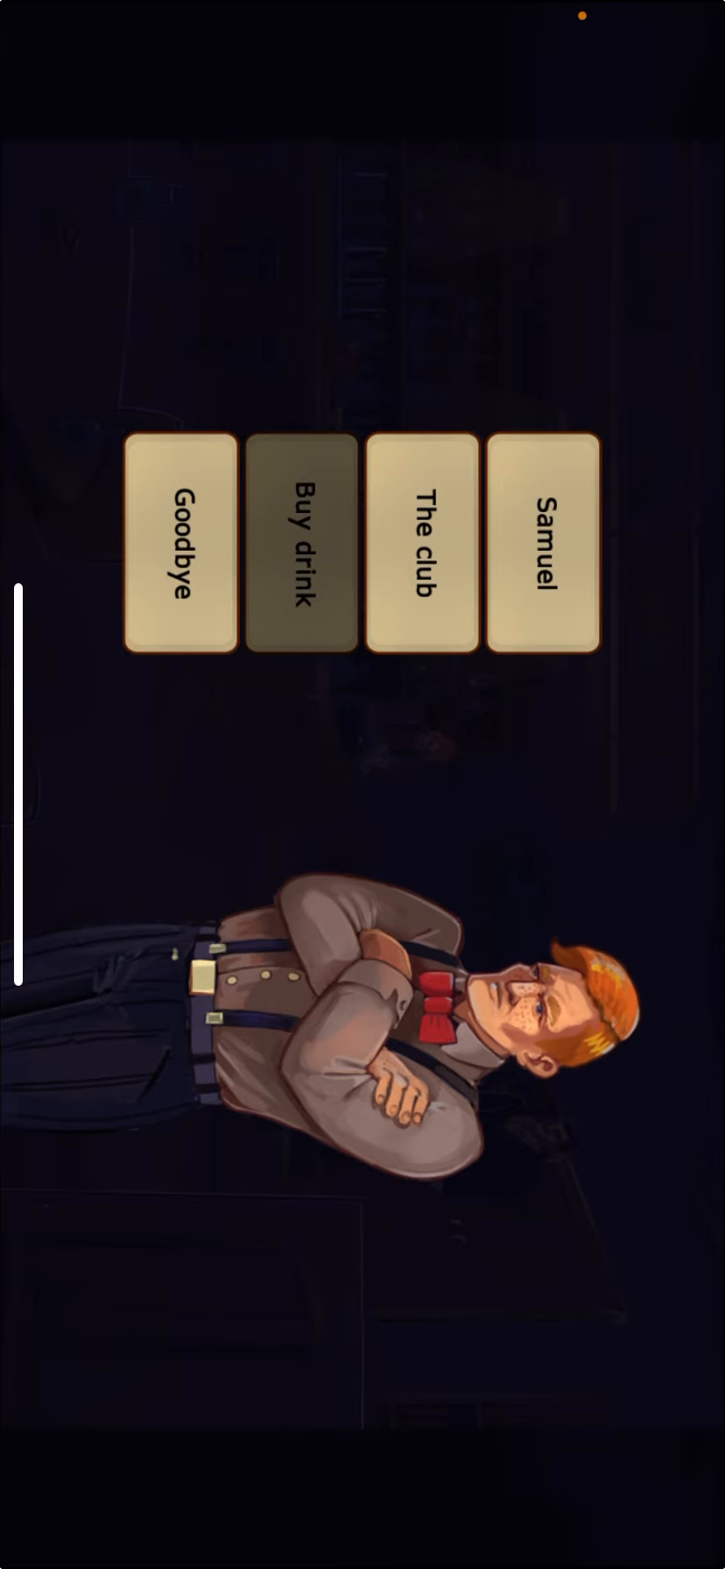
Step: Order a Scotch as a second drink, then say Goodbye to the bartender
left_click(301, 547)
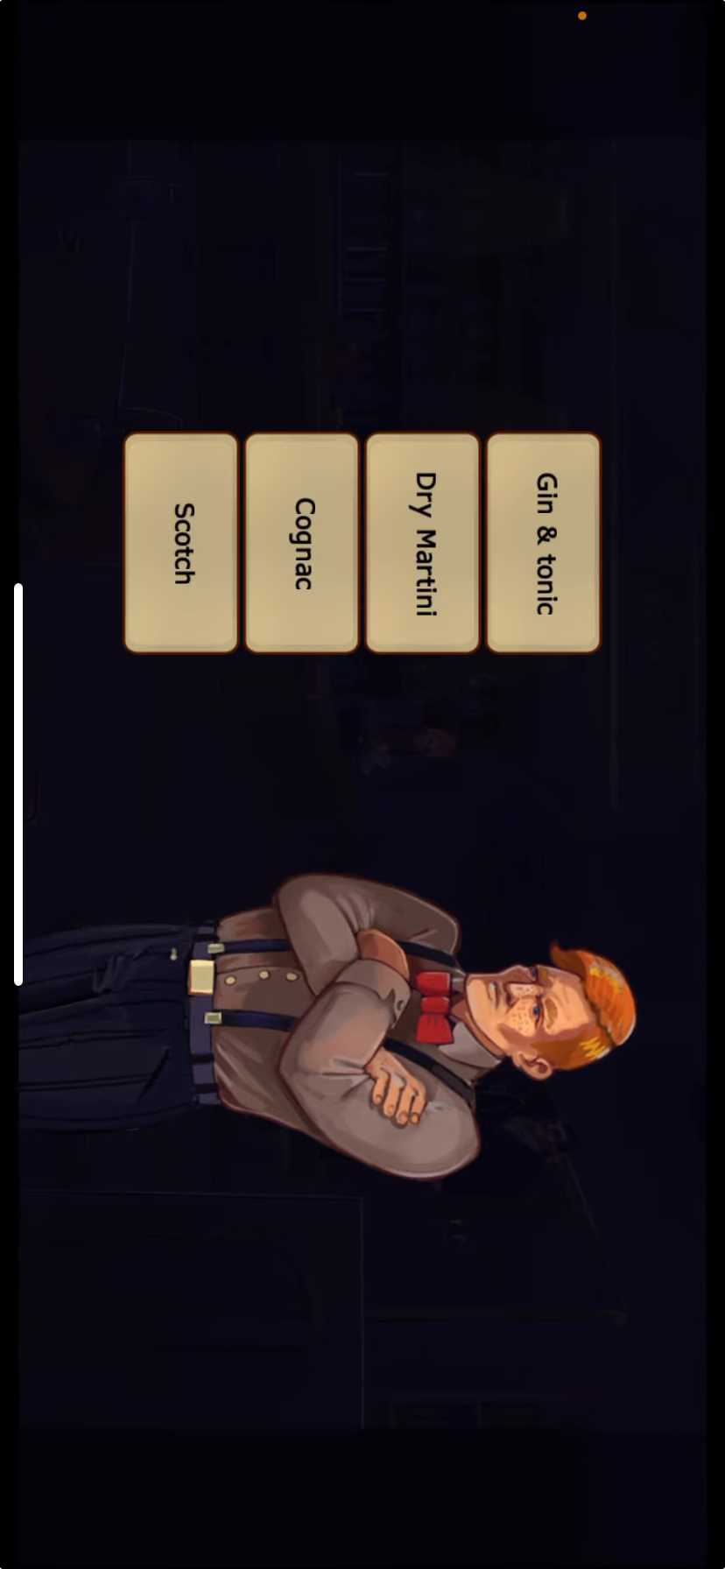
left_click(182, 545)
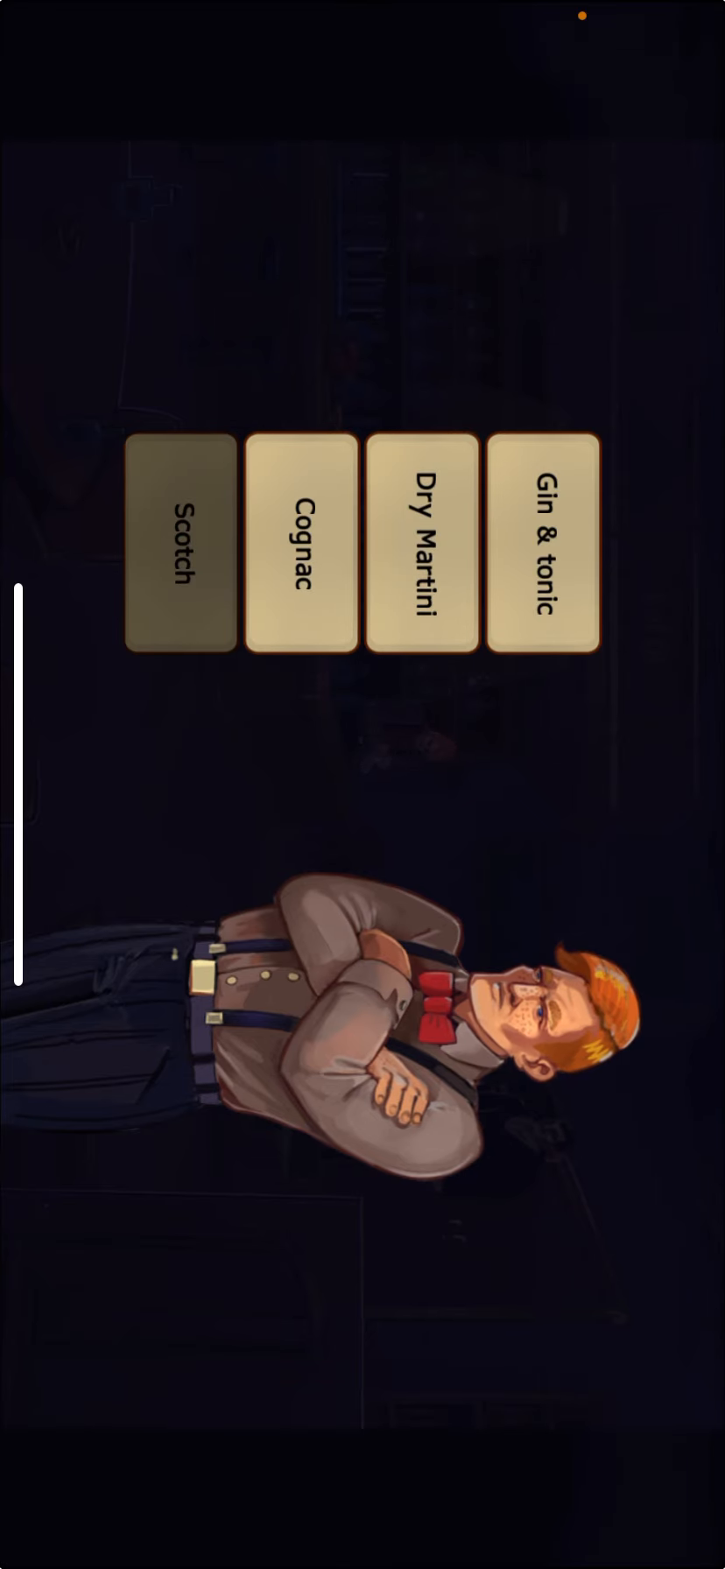
left_click(300, 536)
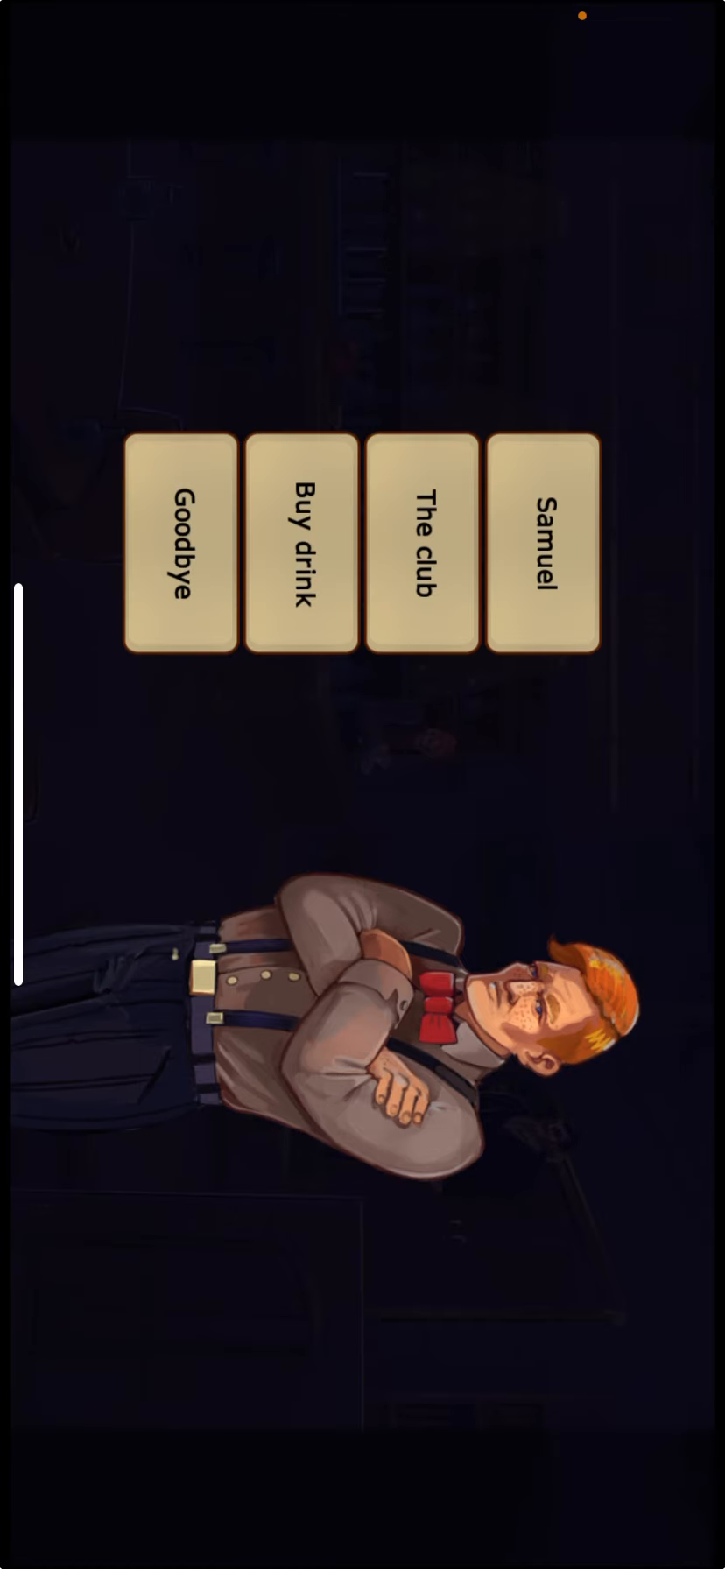
left_click(422, 543)
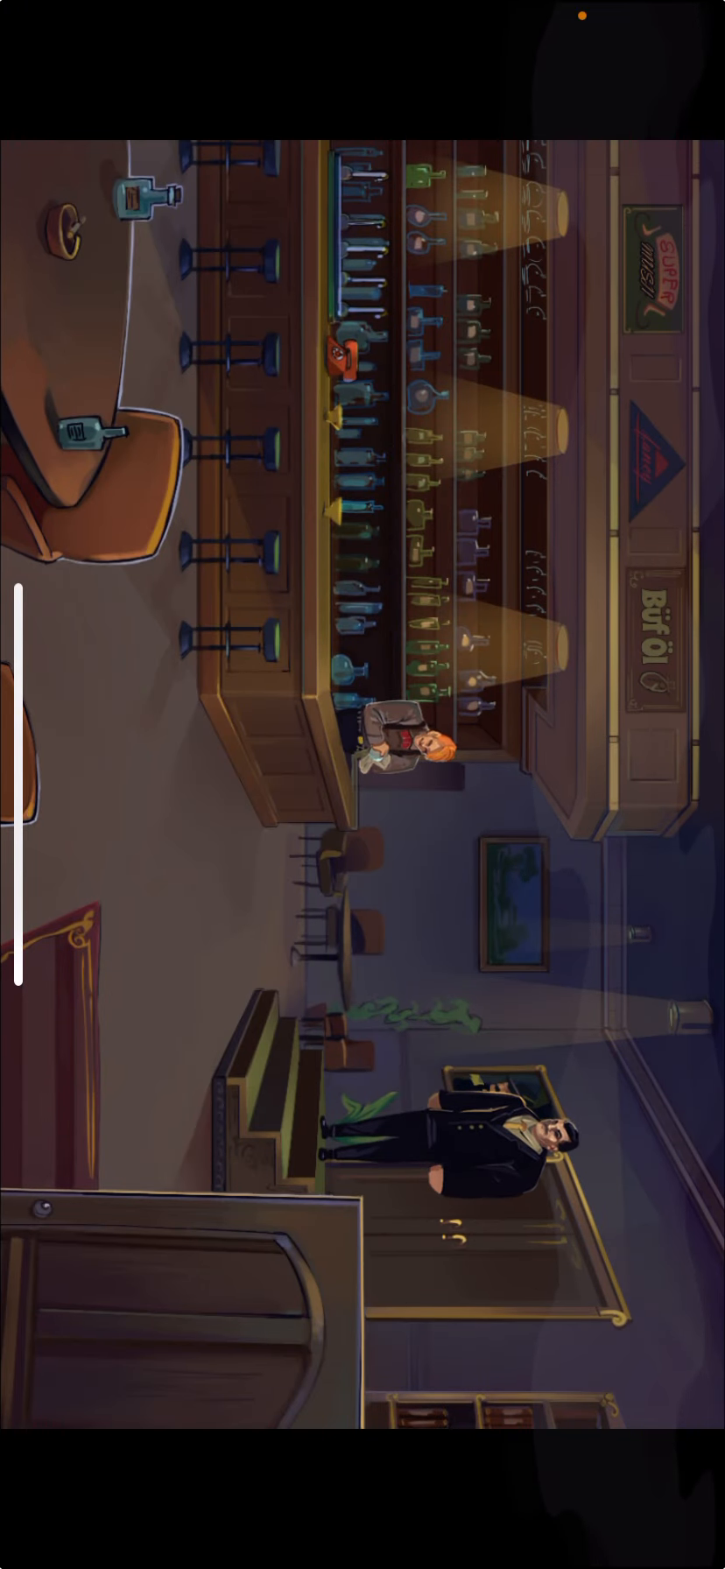
Step: Go to the billiards room and start talking with the man in the armchair
left_click(345, 363)
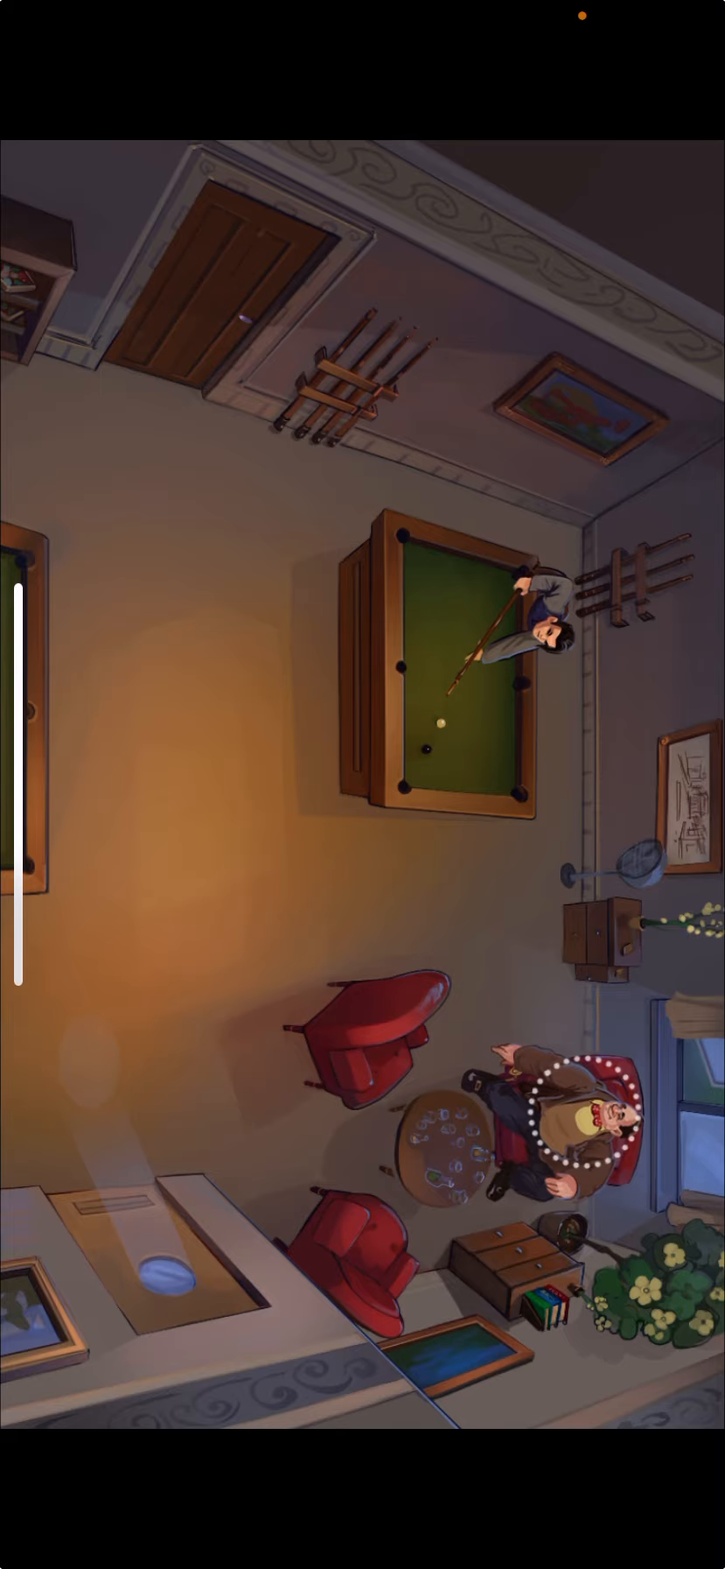
left_click(586, 1131)
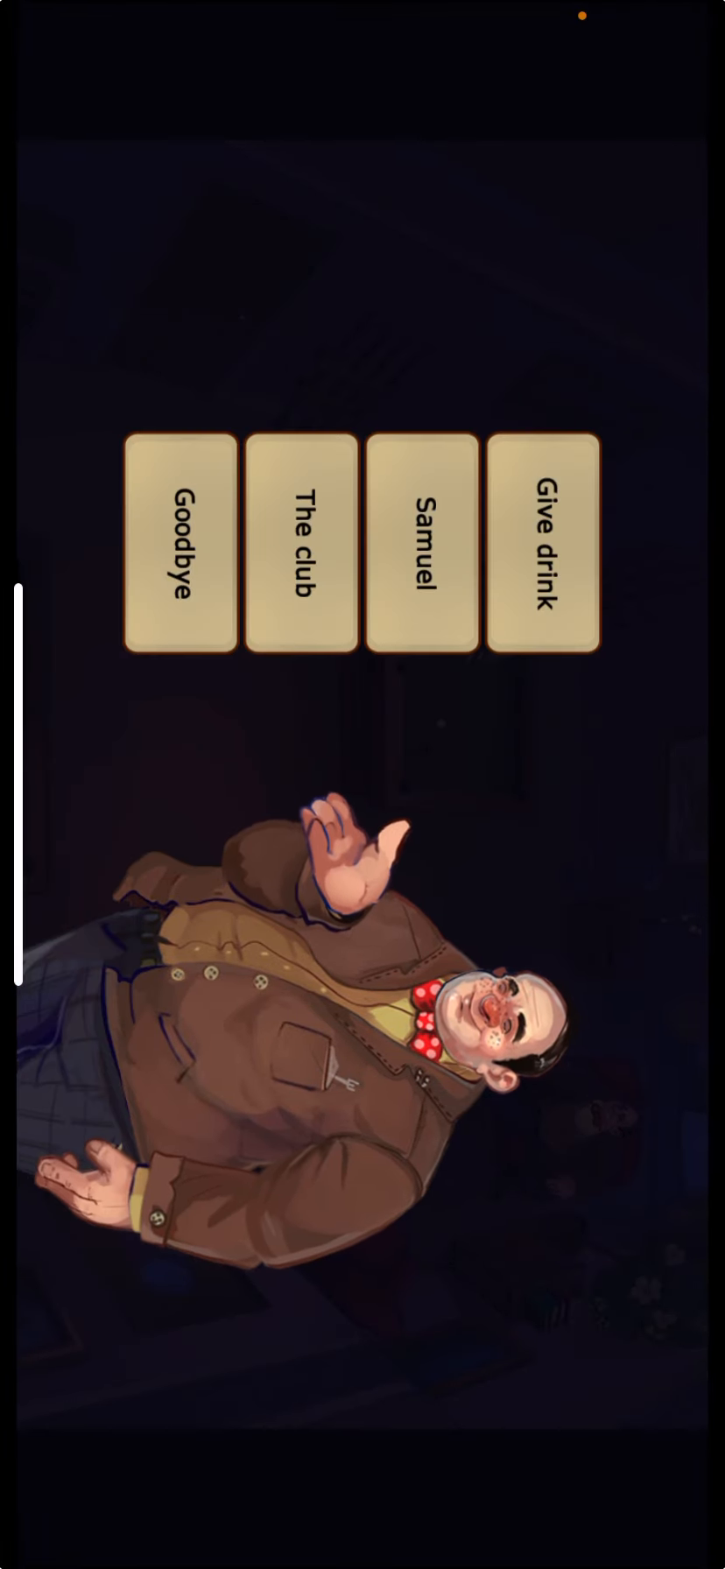
Step: Give the drink to the armchair man and ask about Samuel, reaching his yes-or-no prompt
left_click(301, 544)
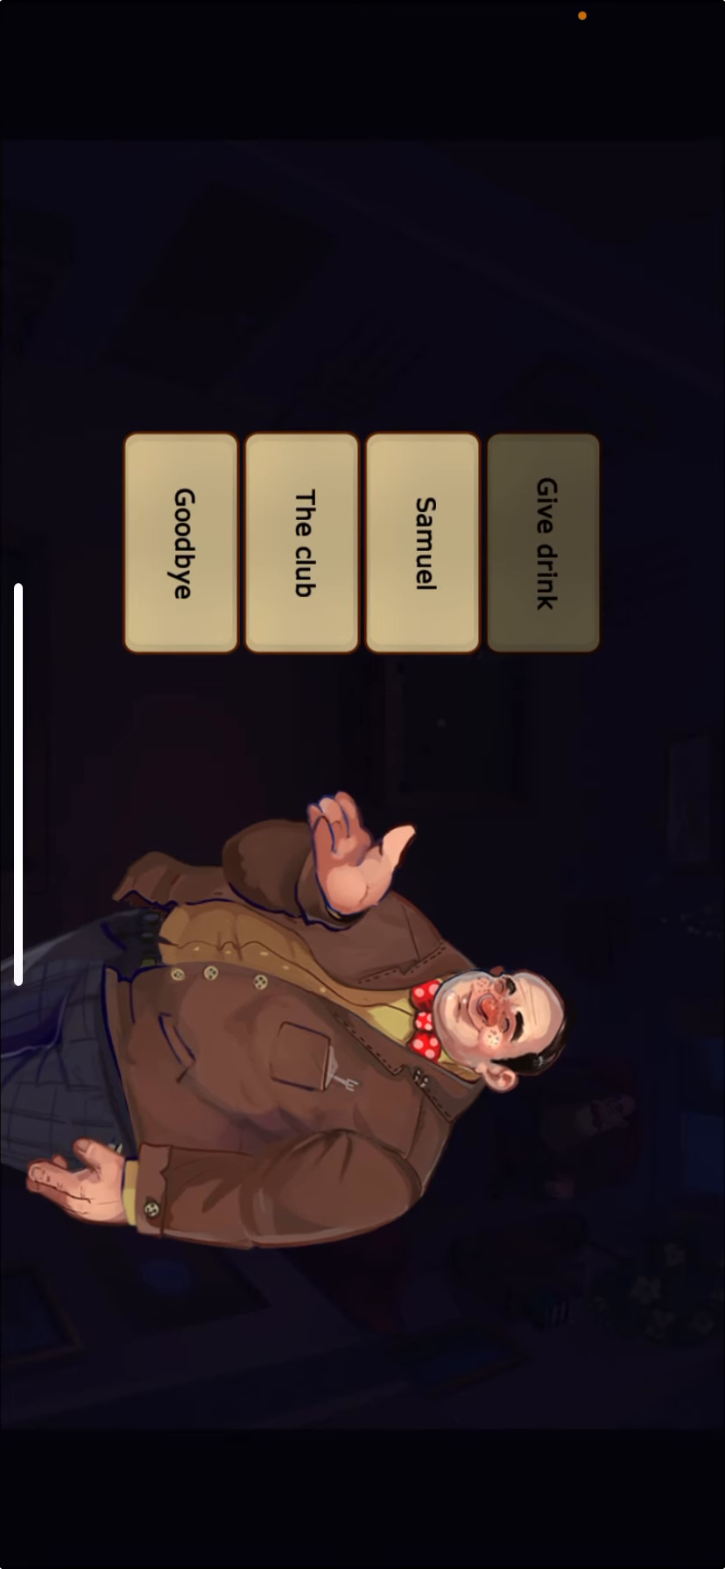
left_click(541, 552)
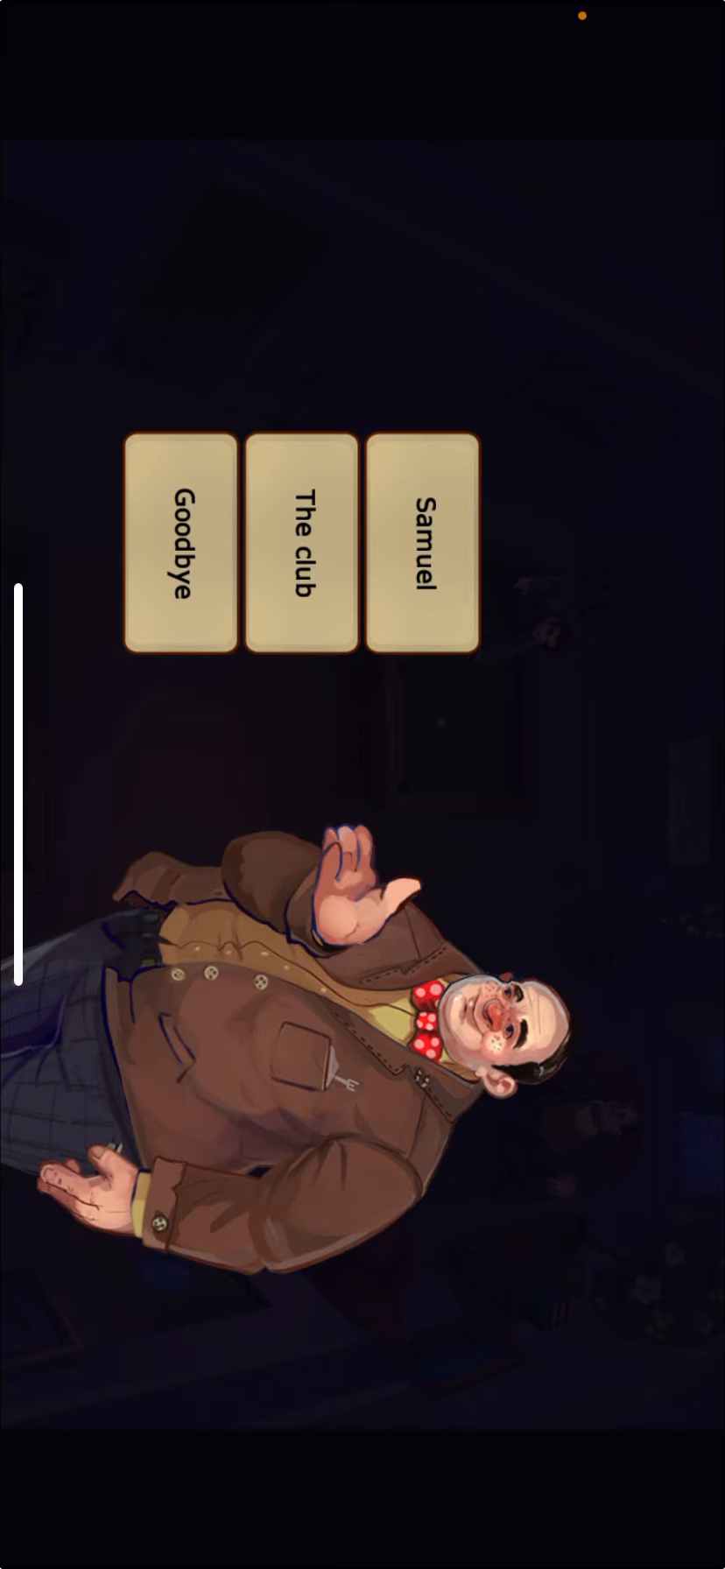
left_click(422, 543)
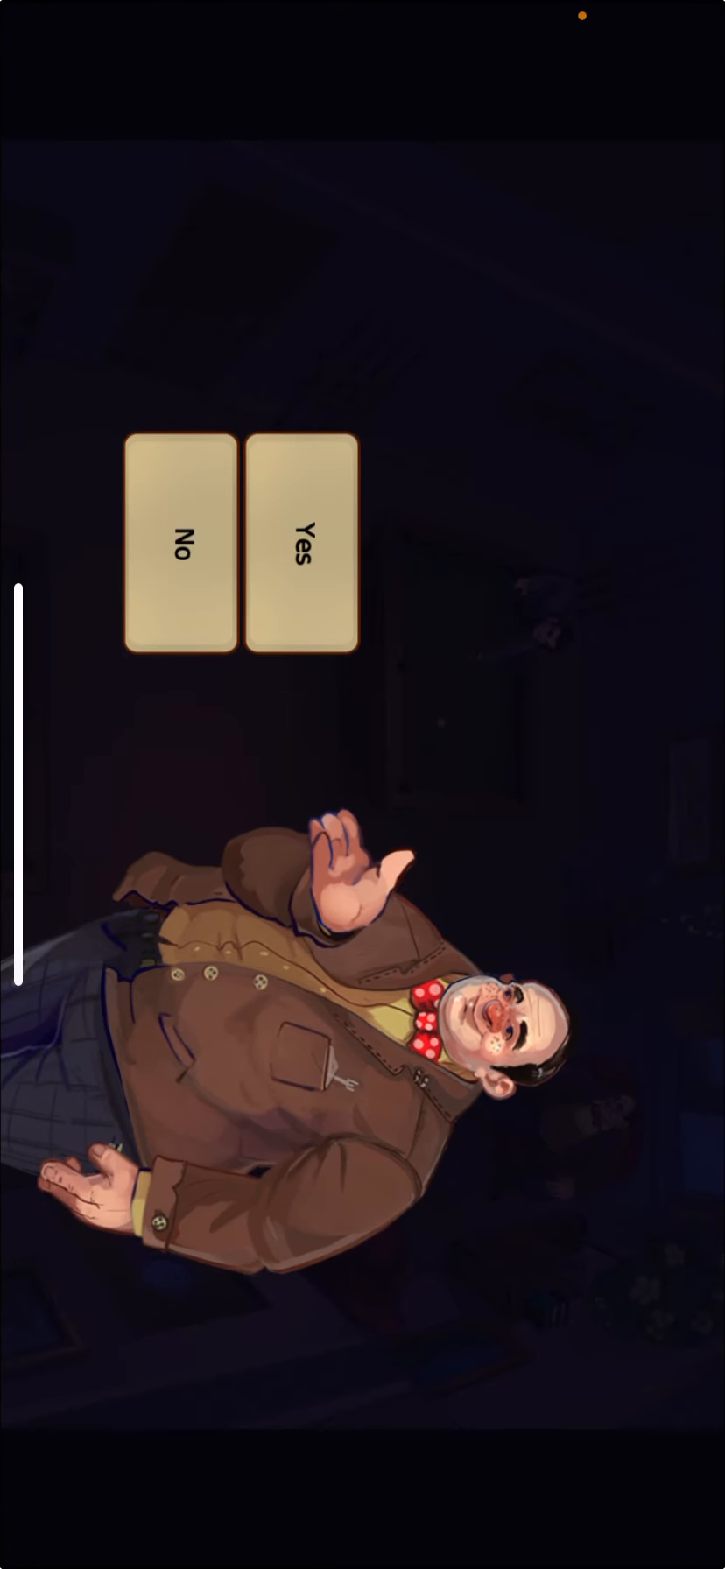
Step: Answer the man's yes-or-no question, ask him about The club, then finish and approach the bouncer
left_click(298, 548)
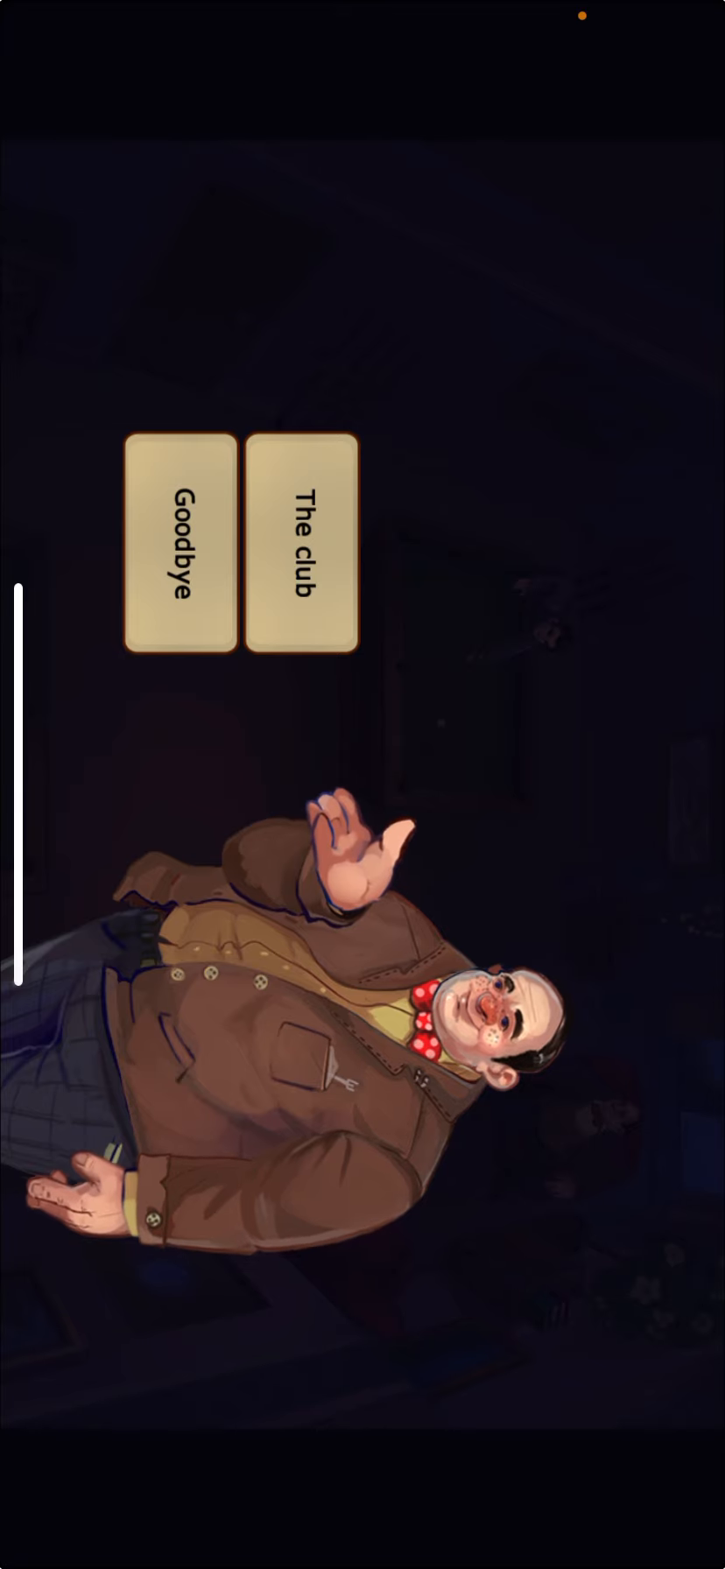
left_click(180, 556)
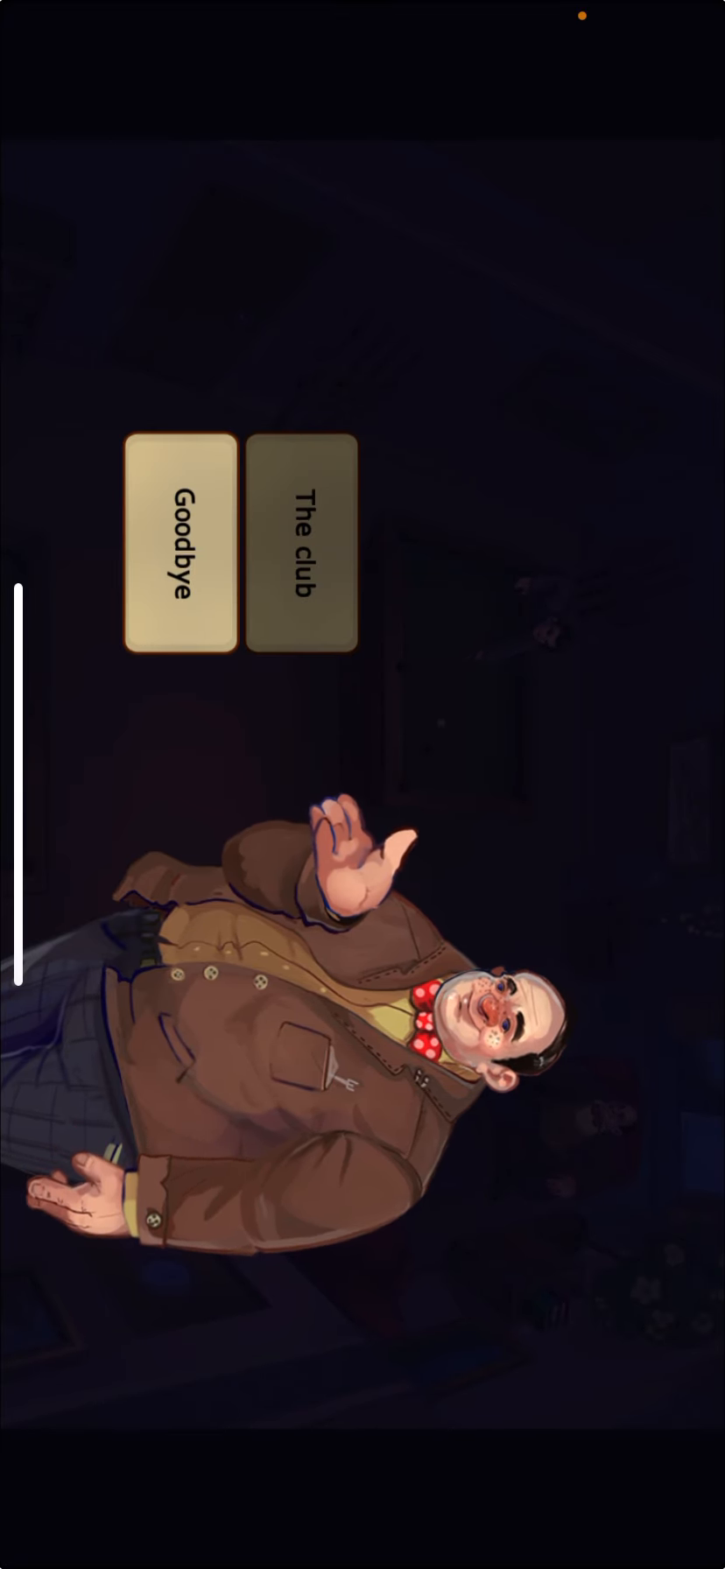
left_click(303, 550)
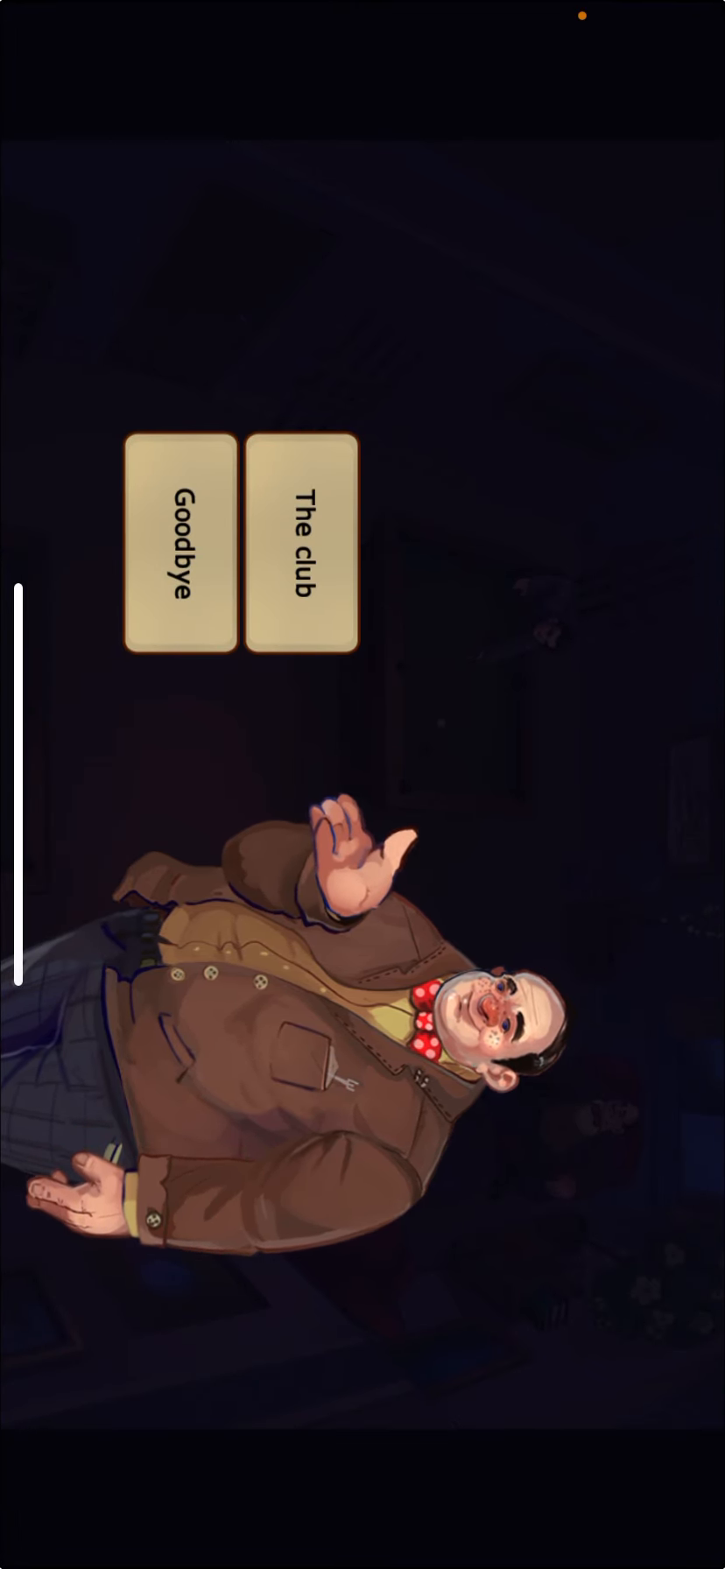
left_click(181, 553)
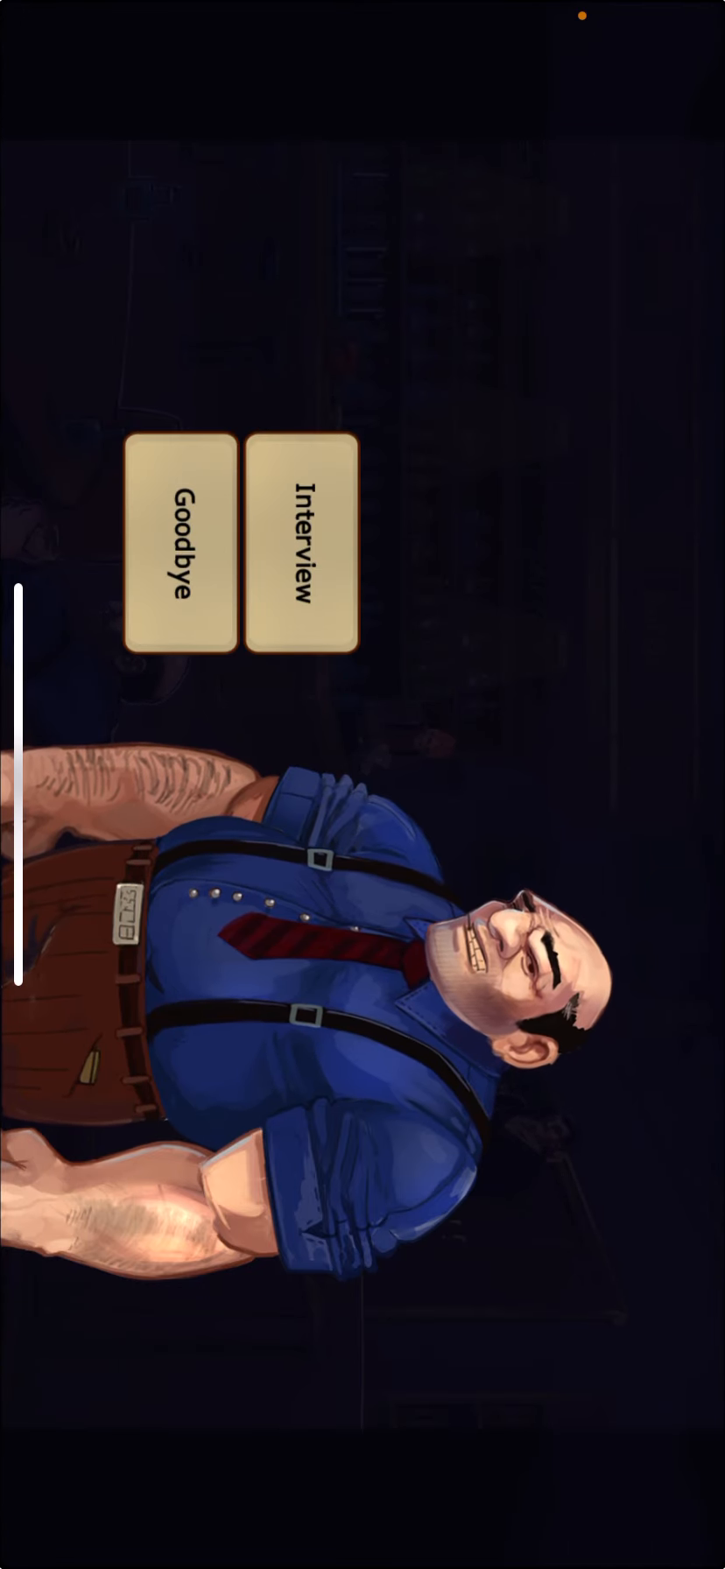
Step: Interview the bouncer about The club and The restaurant, advancing through his answers
left_click(301, 548)
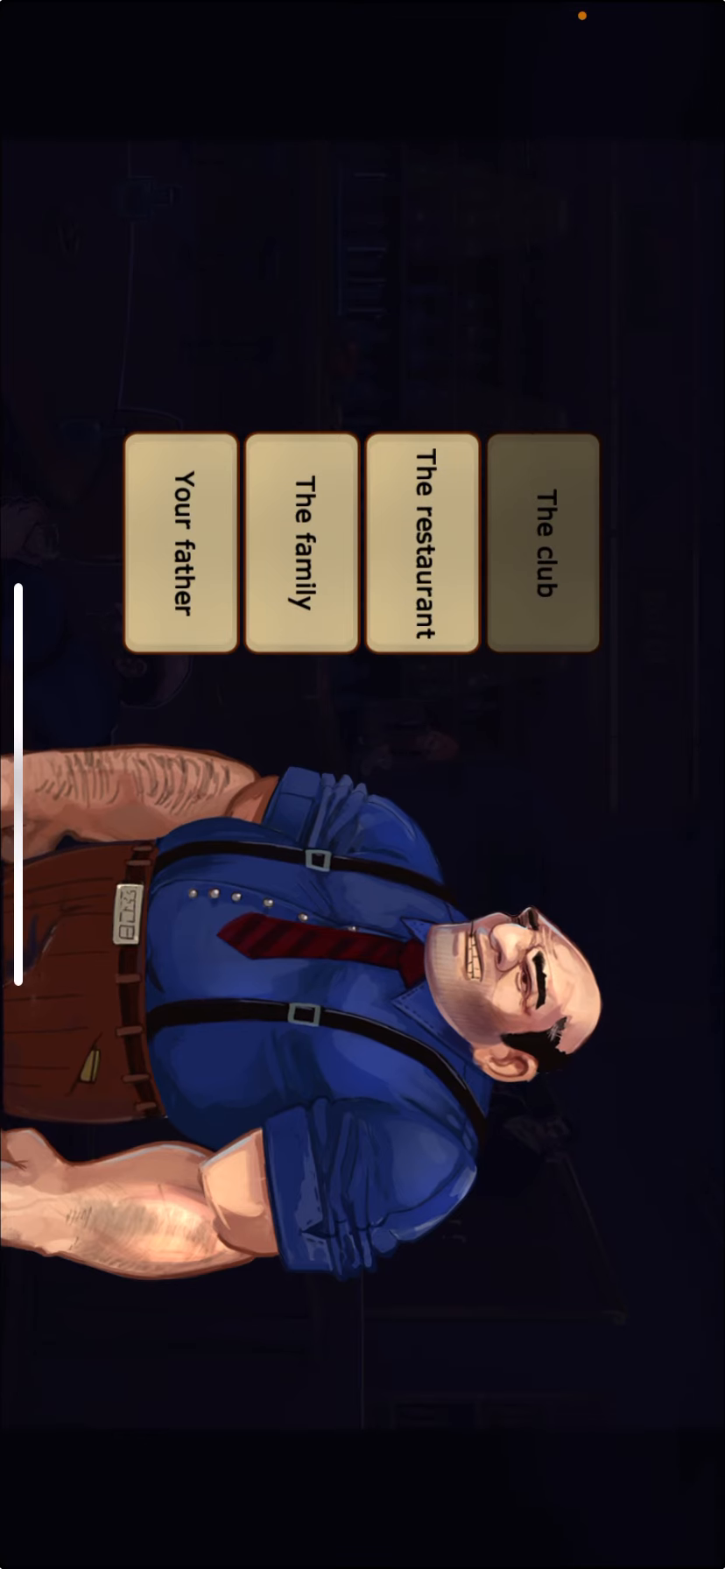
left_click(543, 537)
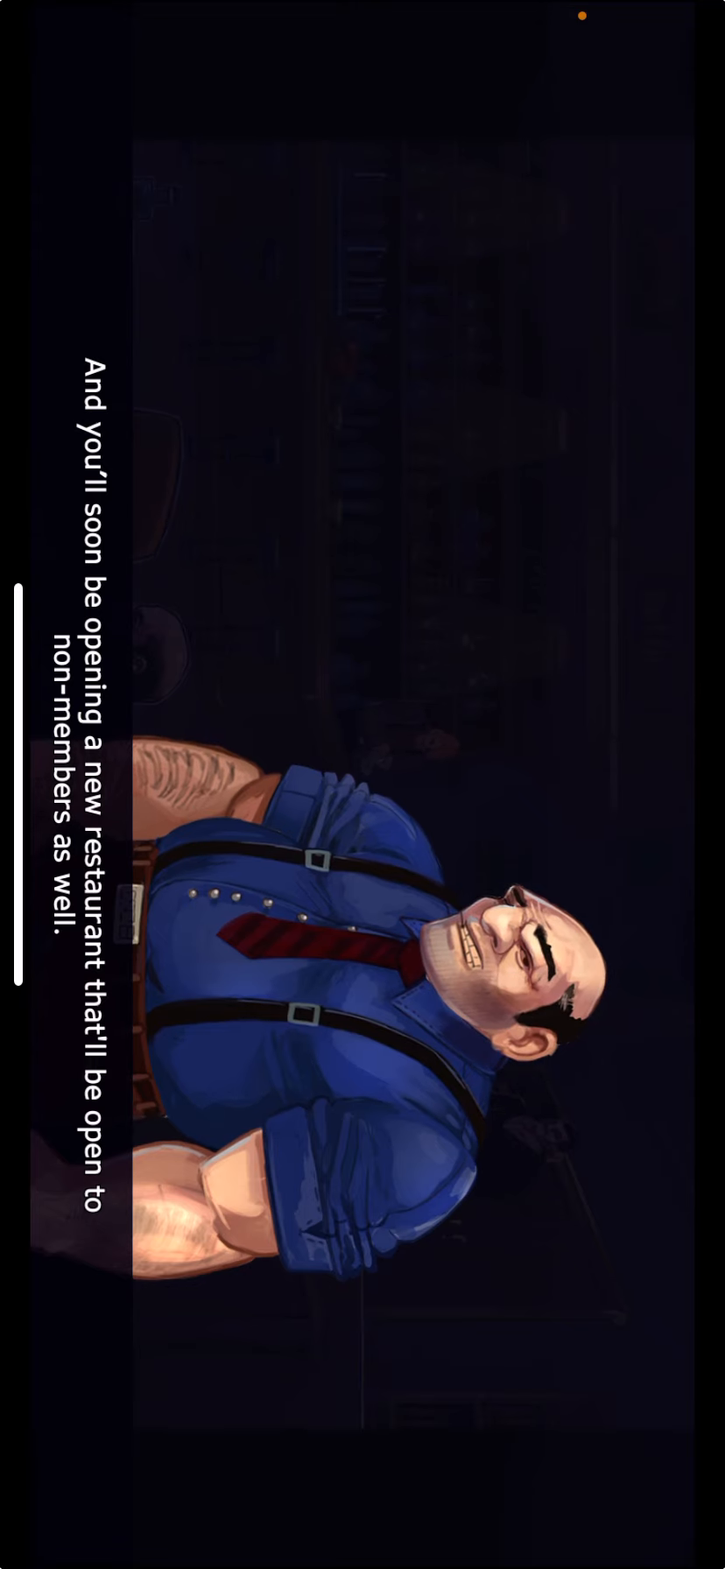
left_click(361, 785)
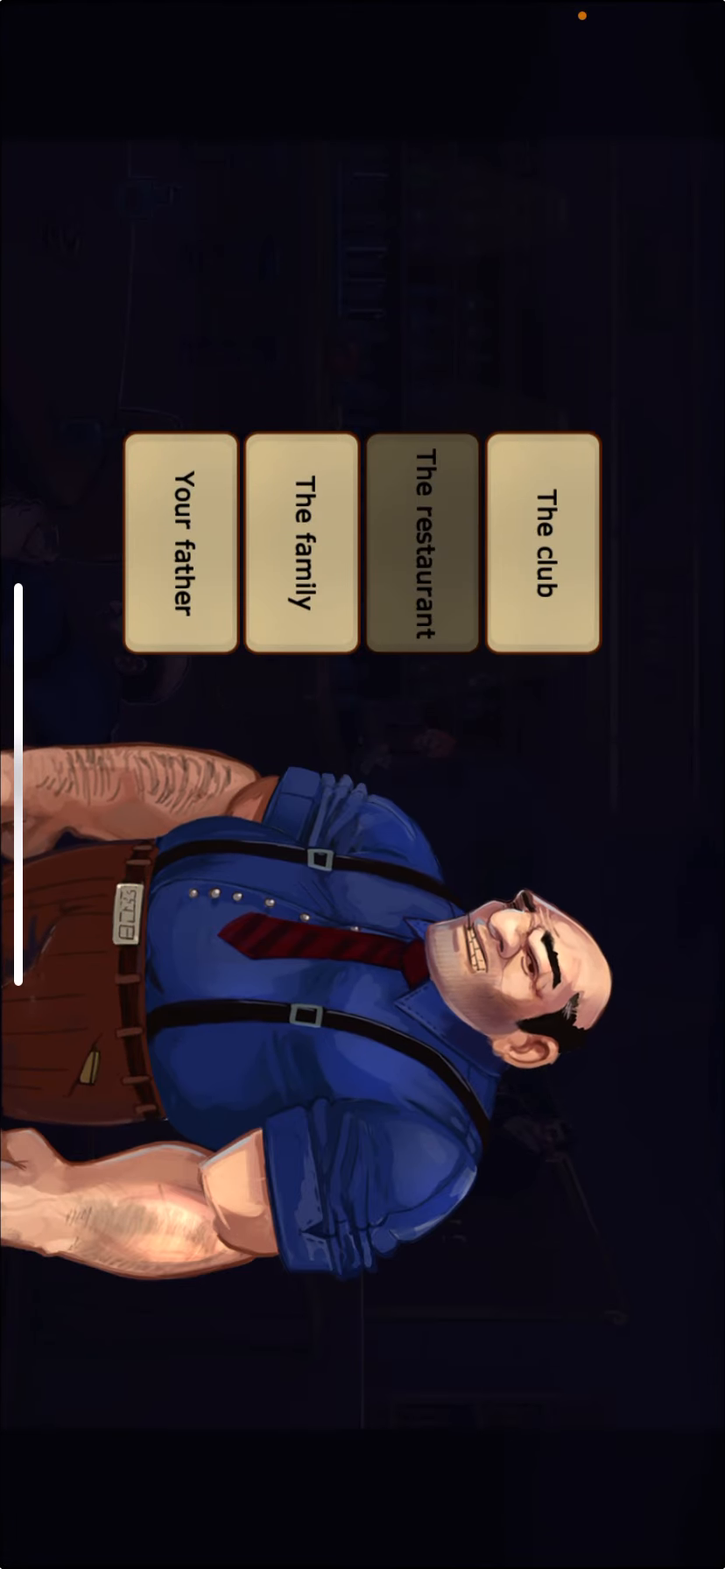
left_click(424, 544)
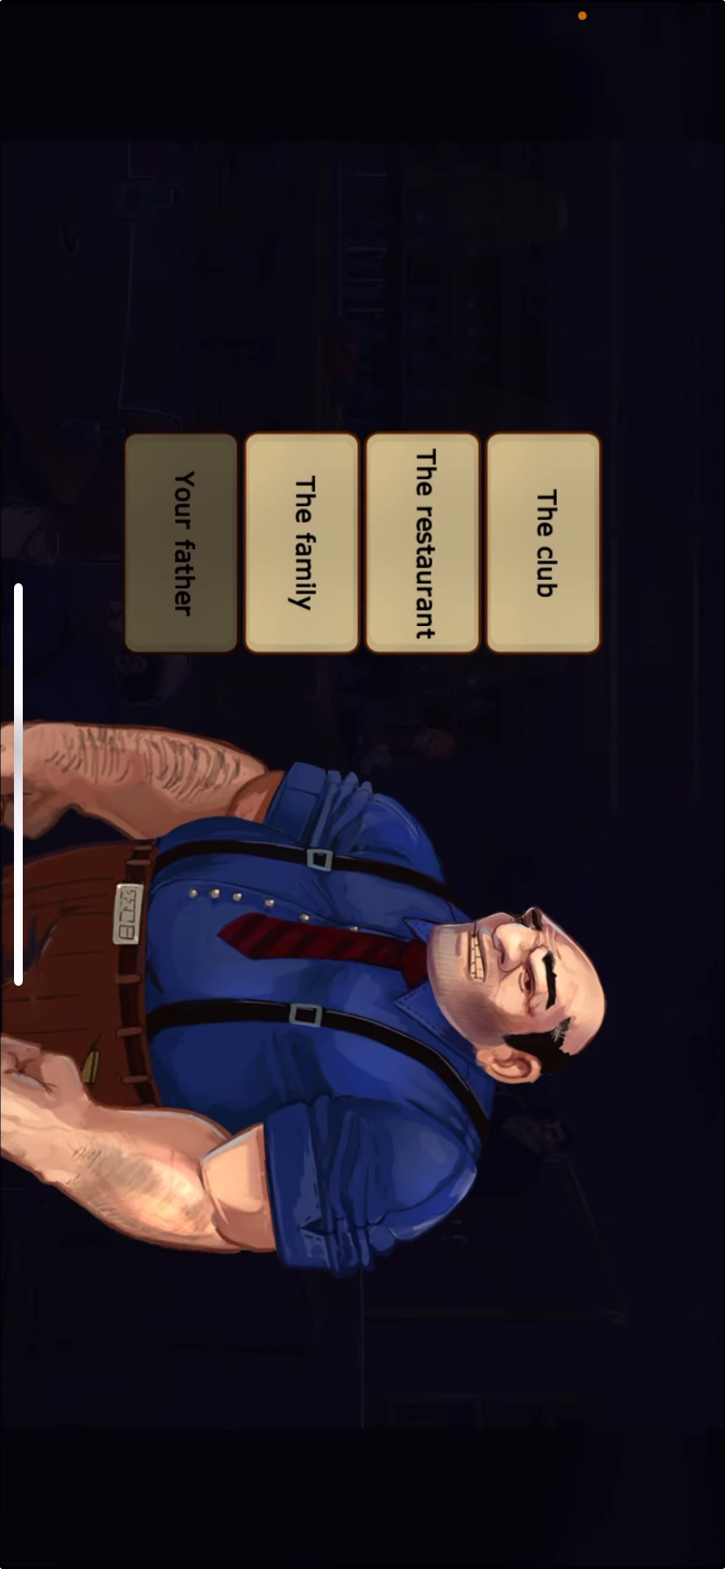
Step: Ask the bald man about his father and move past his reply
left_click(179, 545)
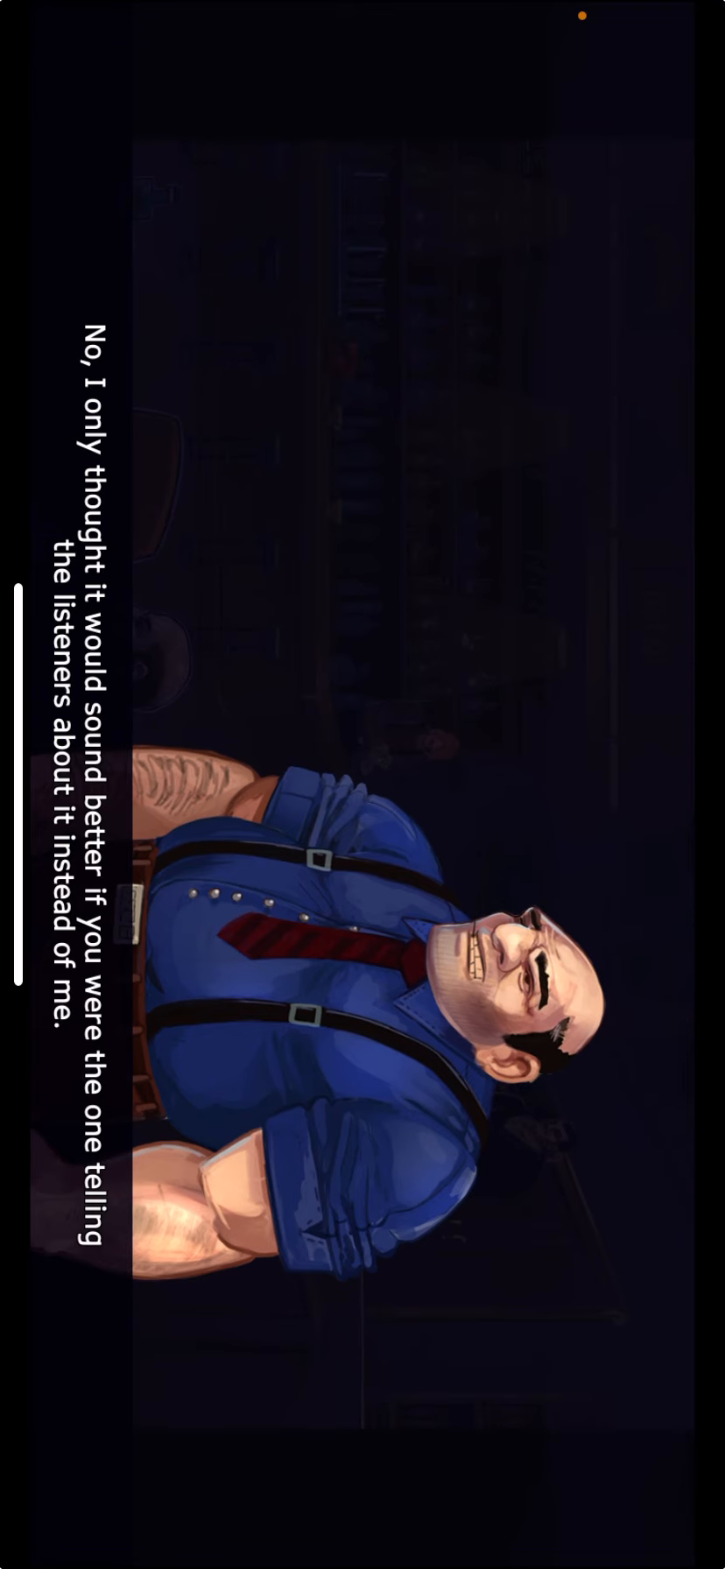
left_click(362, 784)
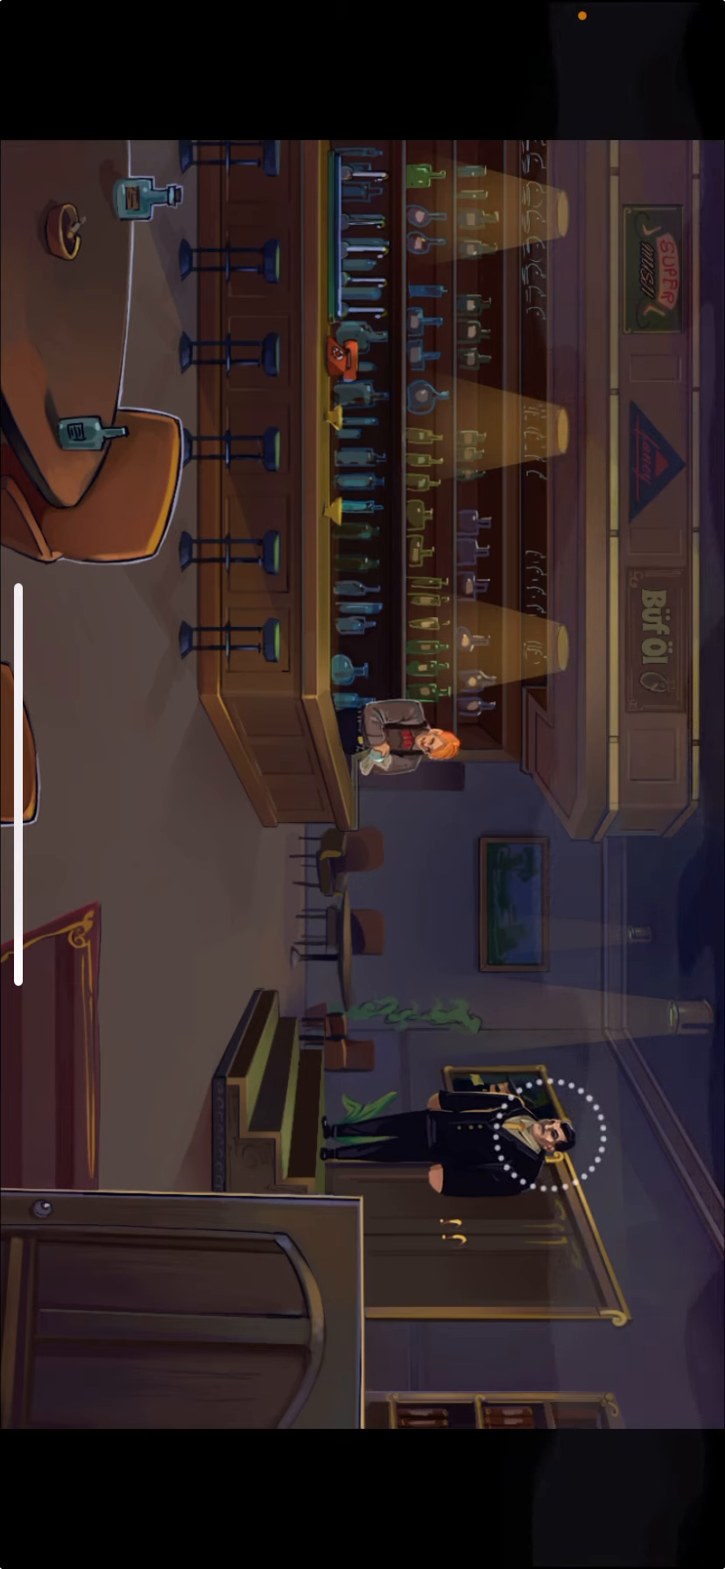
Step: Talk to the suited man by the doorway and ask him about The VIP room
left_click(536, 1140)
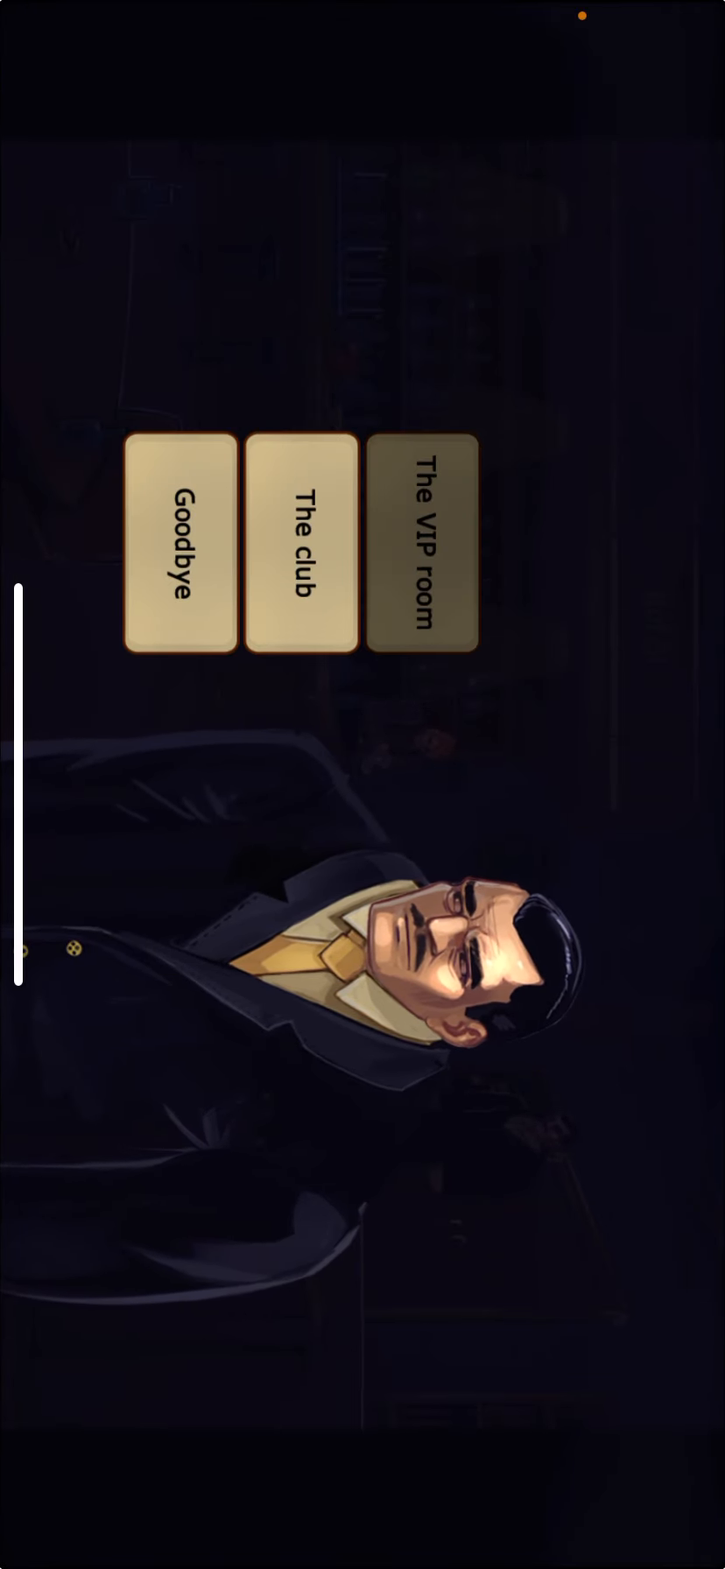
left_click(294, 548)
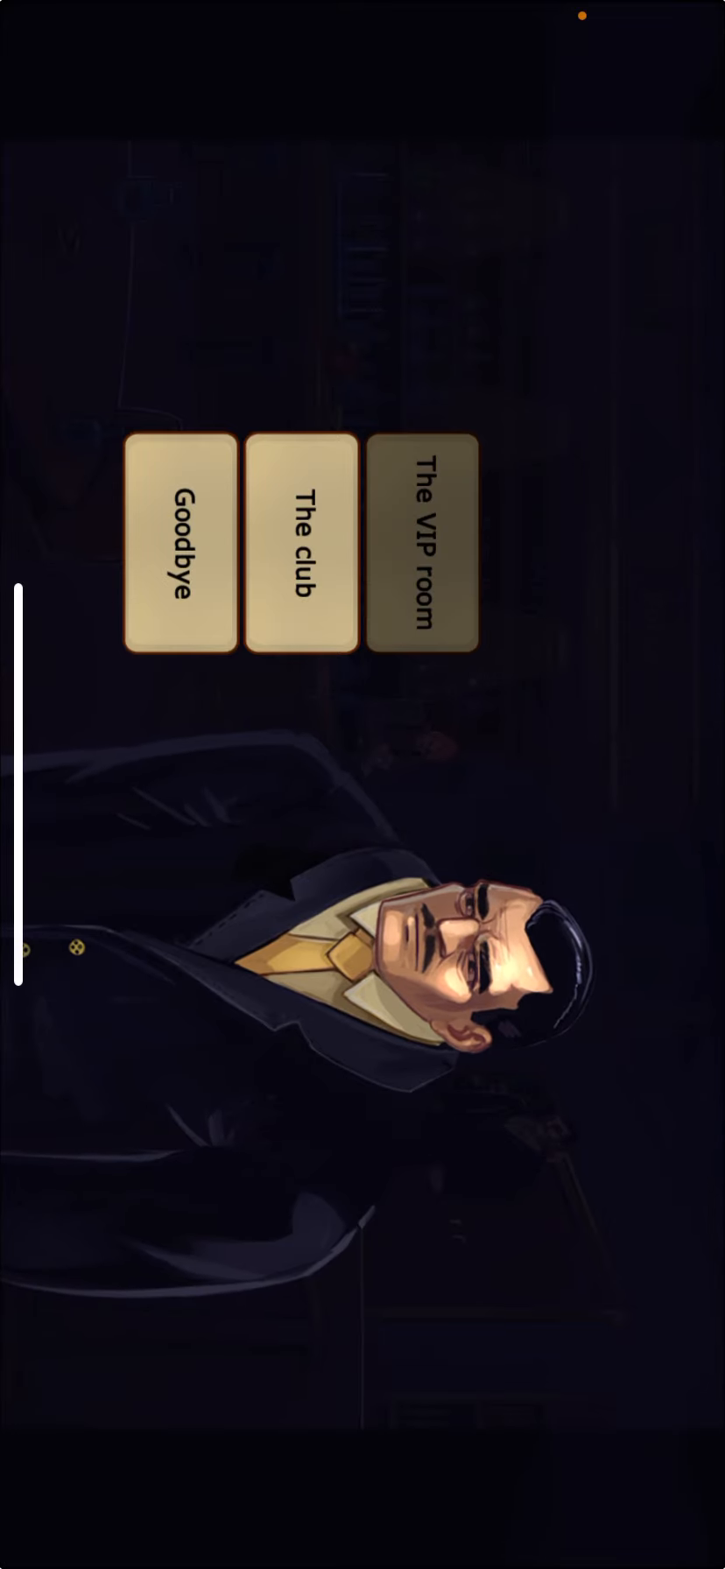
left_click(422, 548)
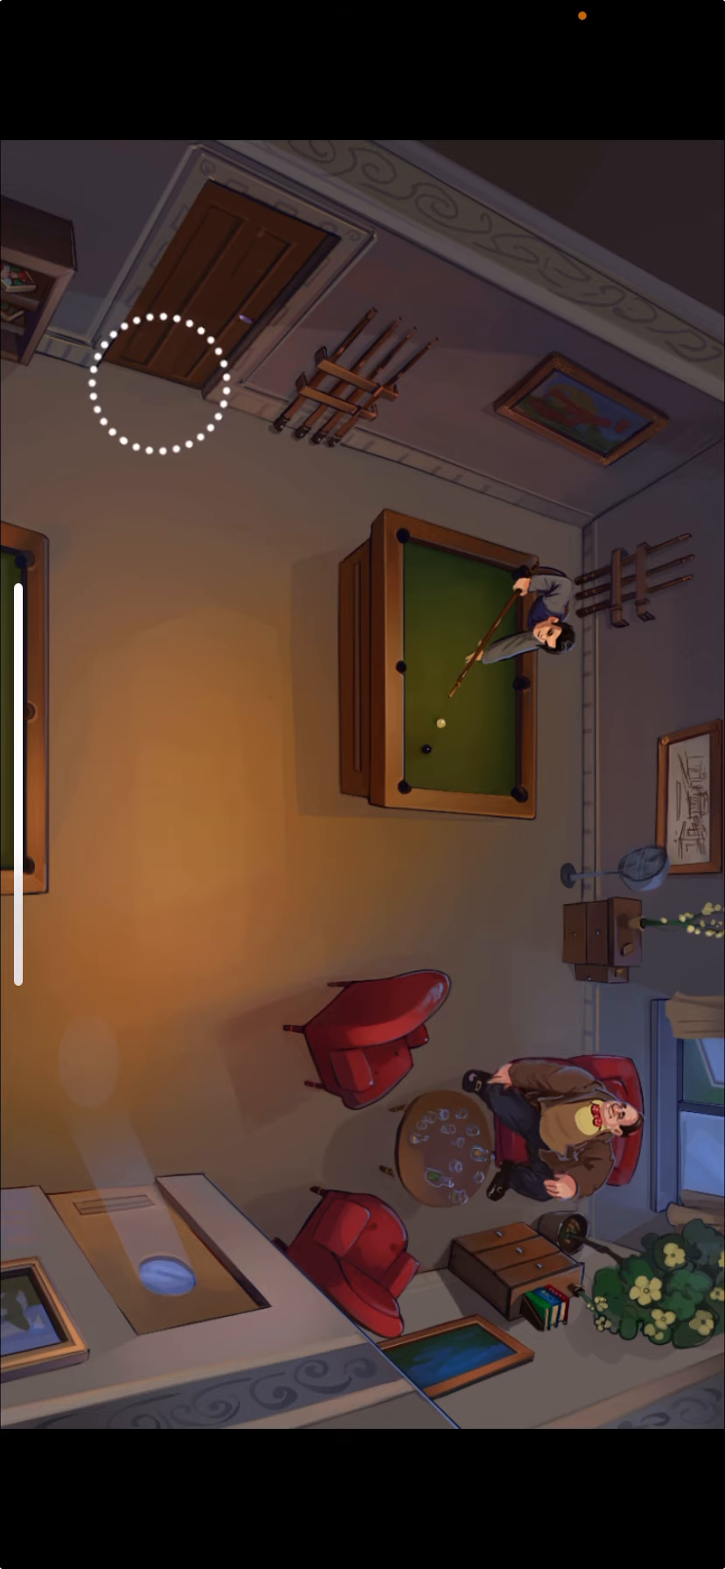
Step: Leave the billiards room, move between the bar and billiards room, then head toward the next room
left_click(162, 384)
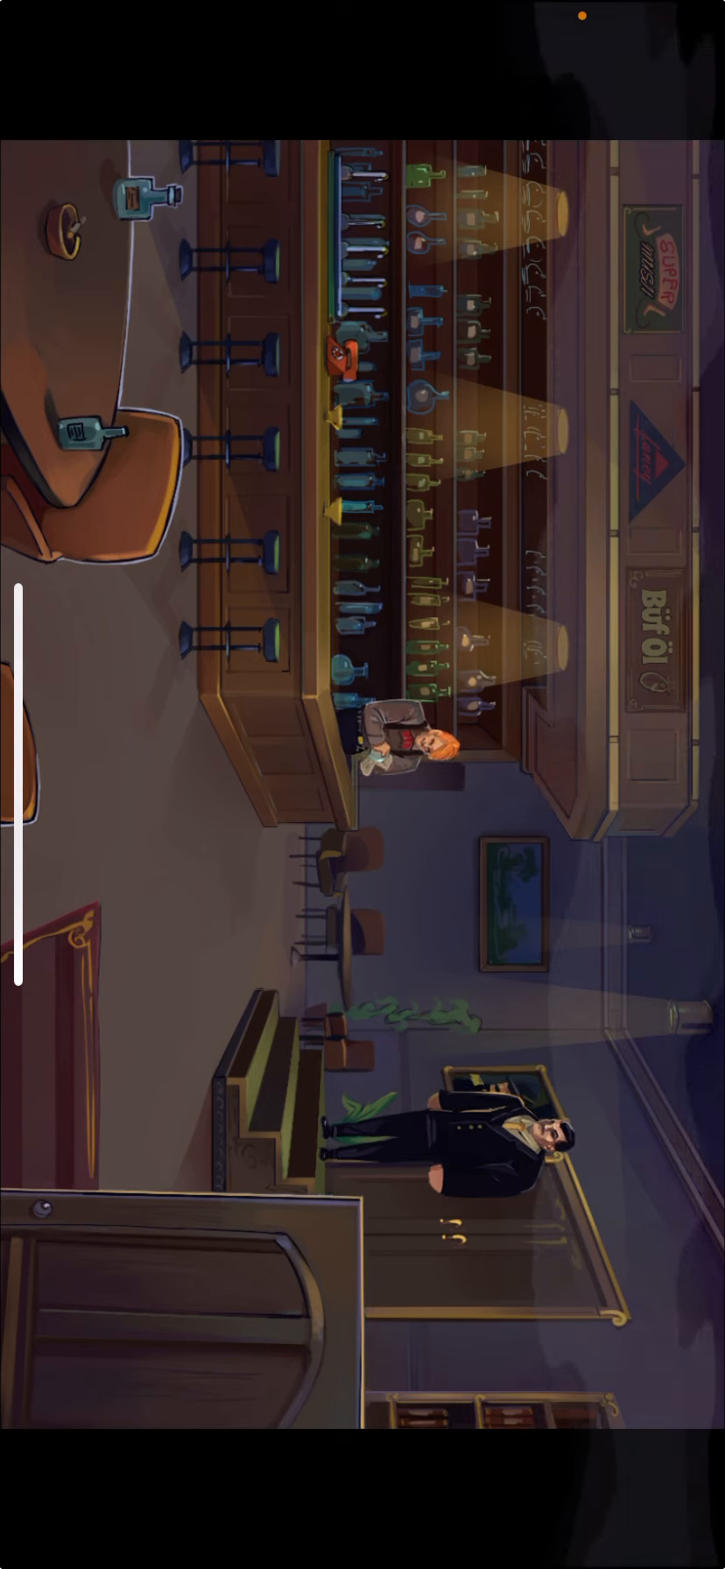
left_click(540, 1168)
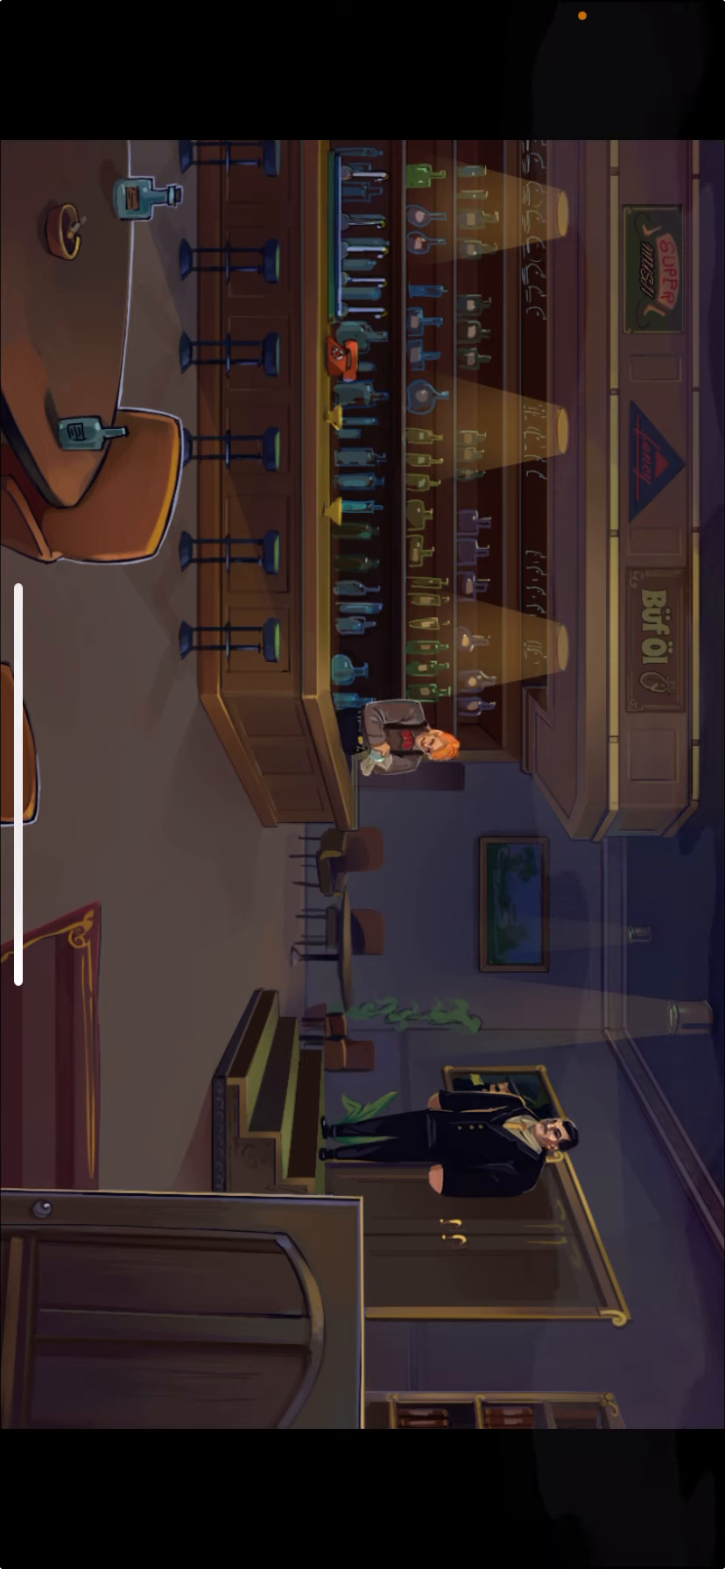
left_click(546, 1160)
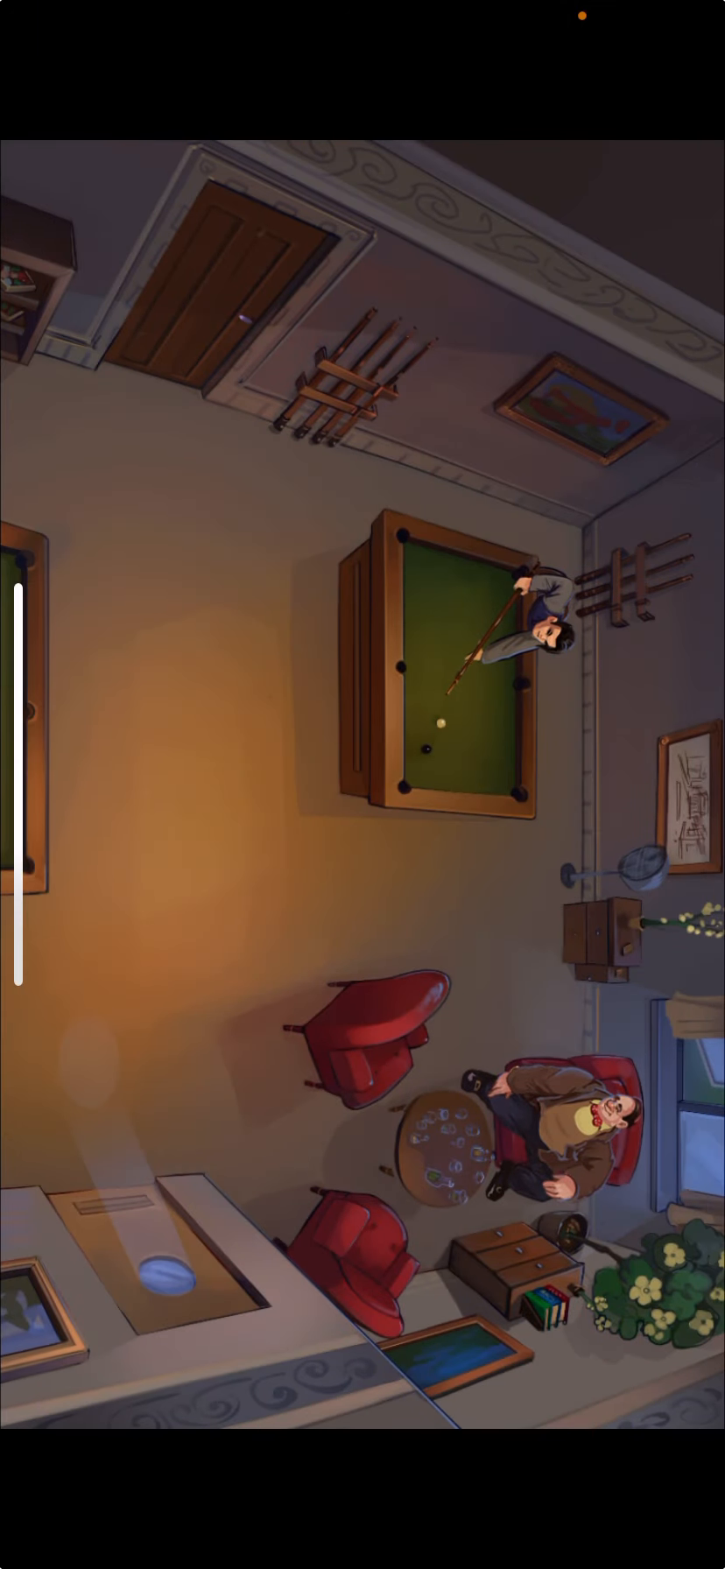
left_click(121, 1201)
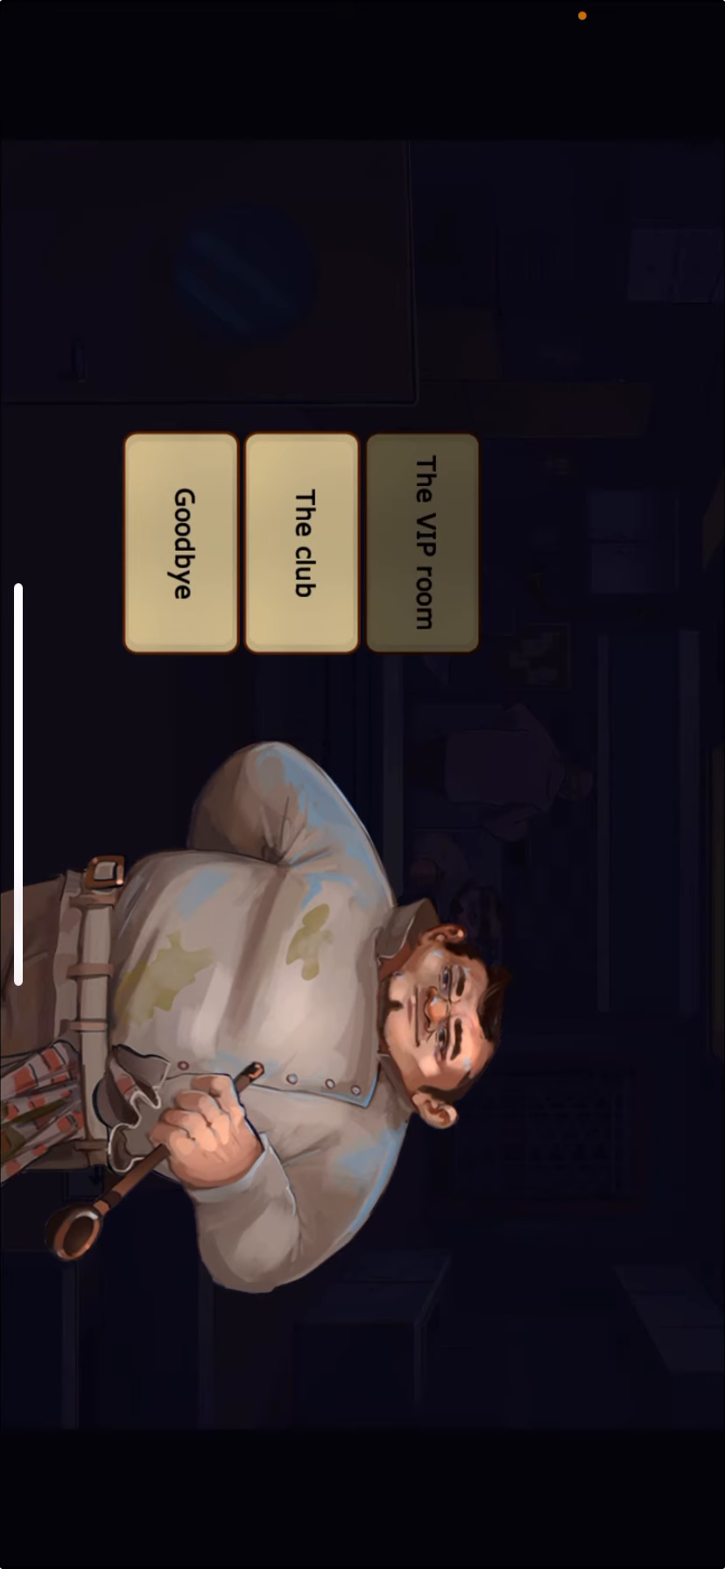
Step: Ask the chef about The VIP room and another topic, hear his complaints, then say Goodbye
left_click(300, 543)
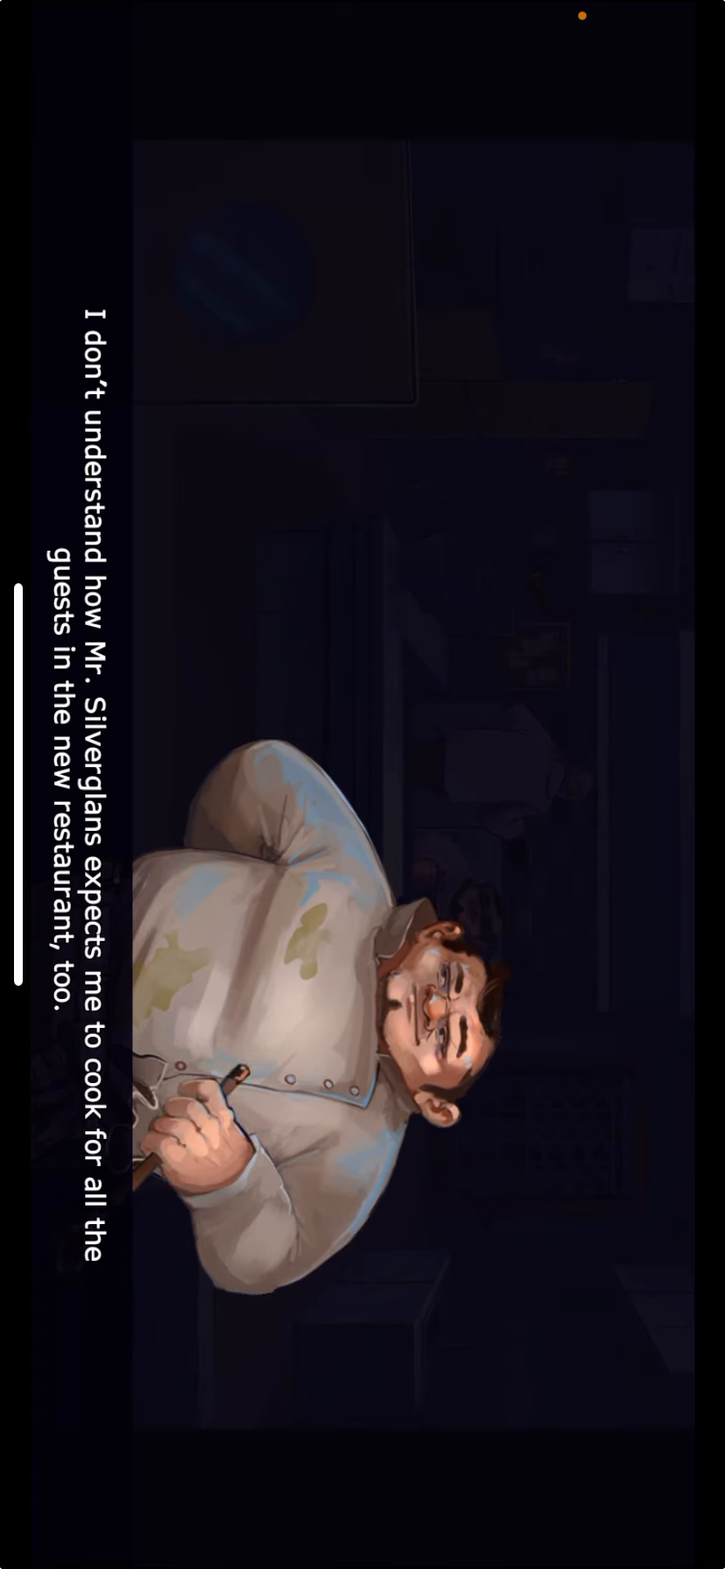
left_click(362, 784)
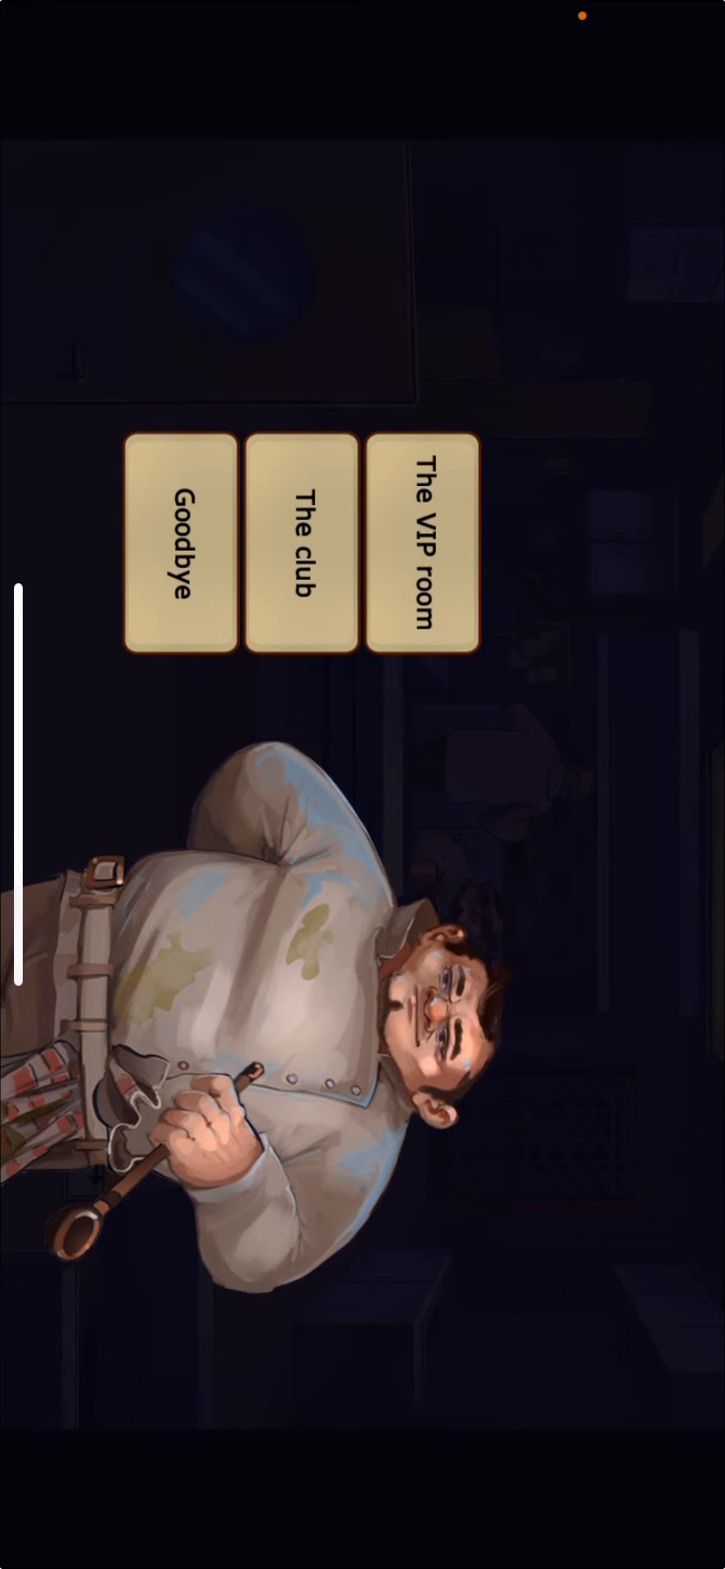
left_click(424, 553)
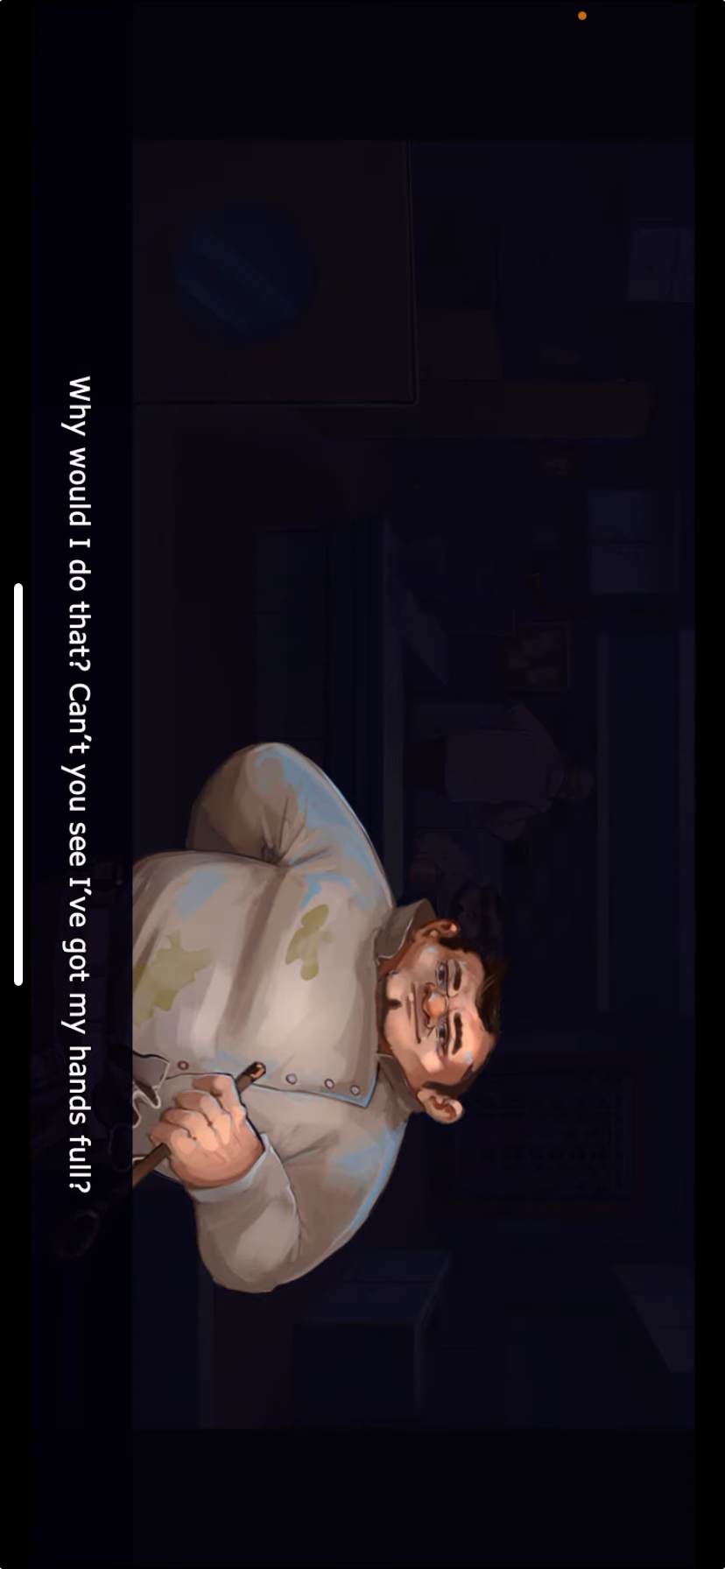
left_click(362, 785)
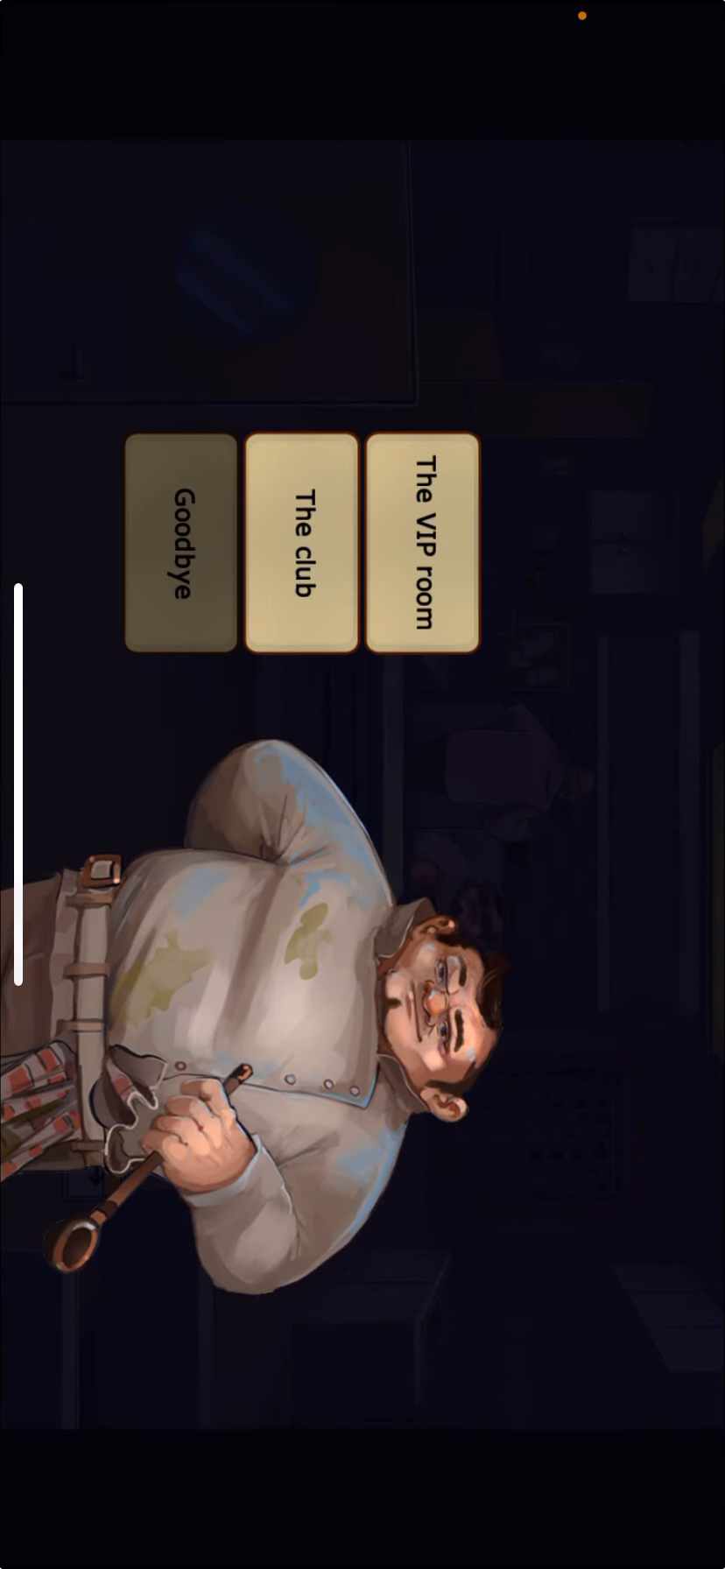
left_click(180, 548)
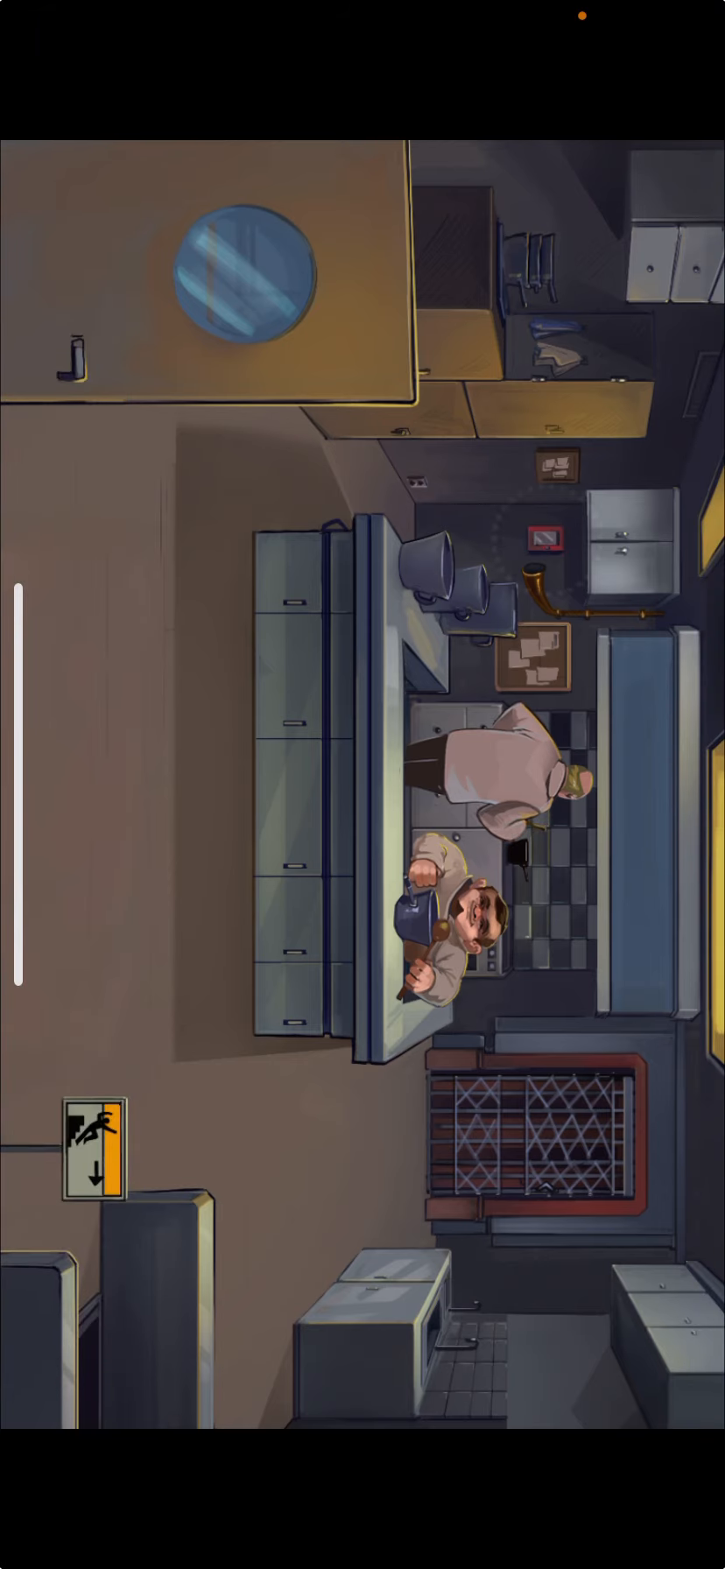
Step: Take the kitchen's stairs-down exit toward the basement
left_click(82, 380)
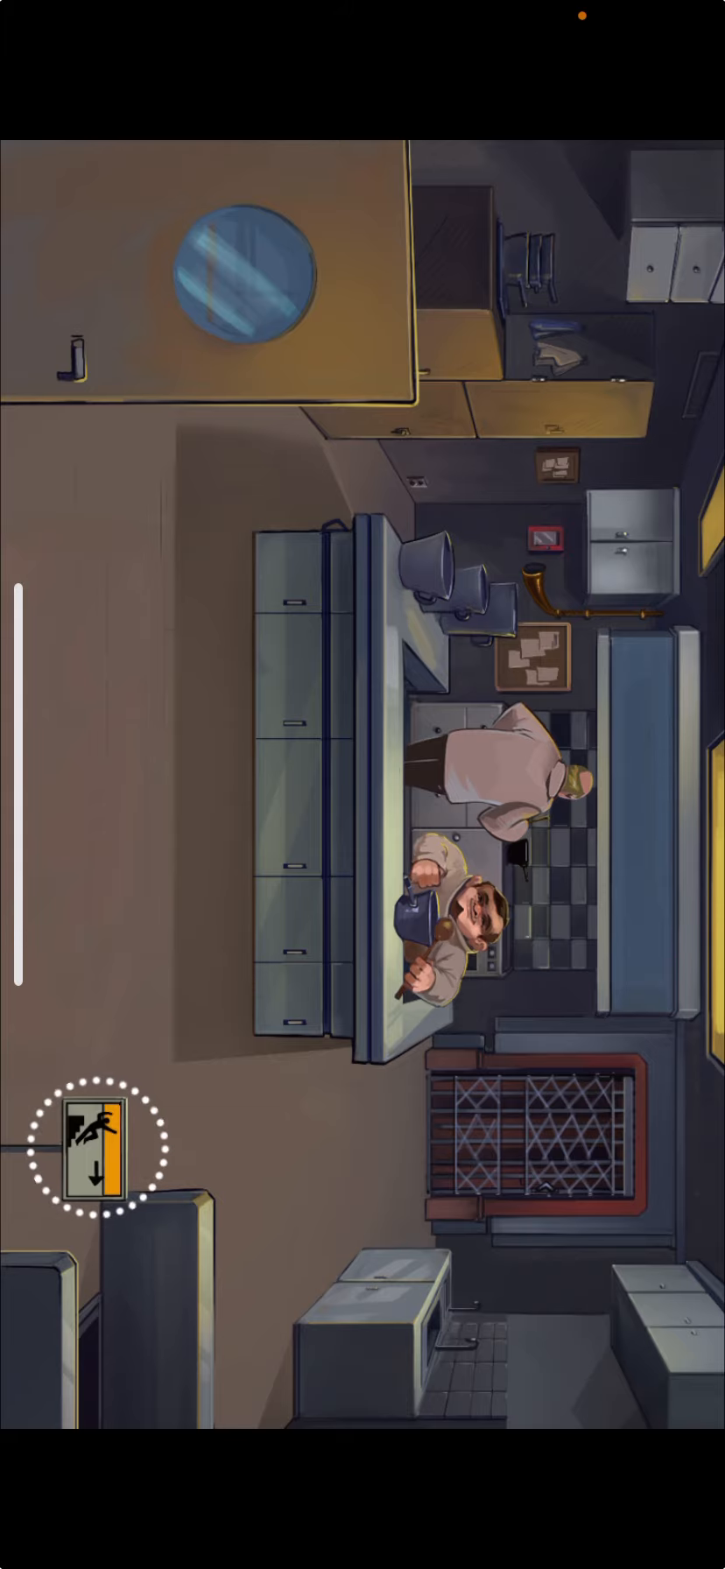
left_click(98, 1149)
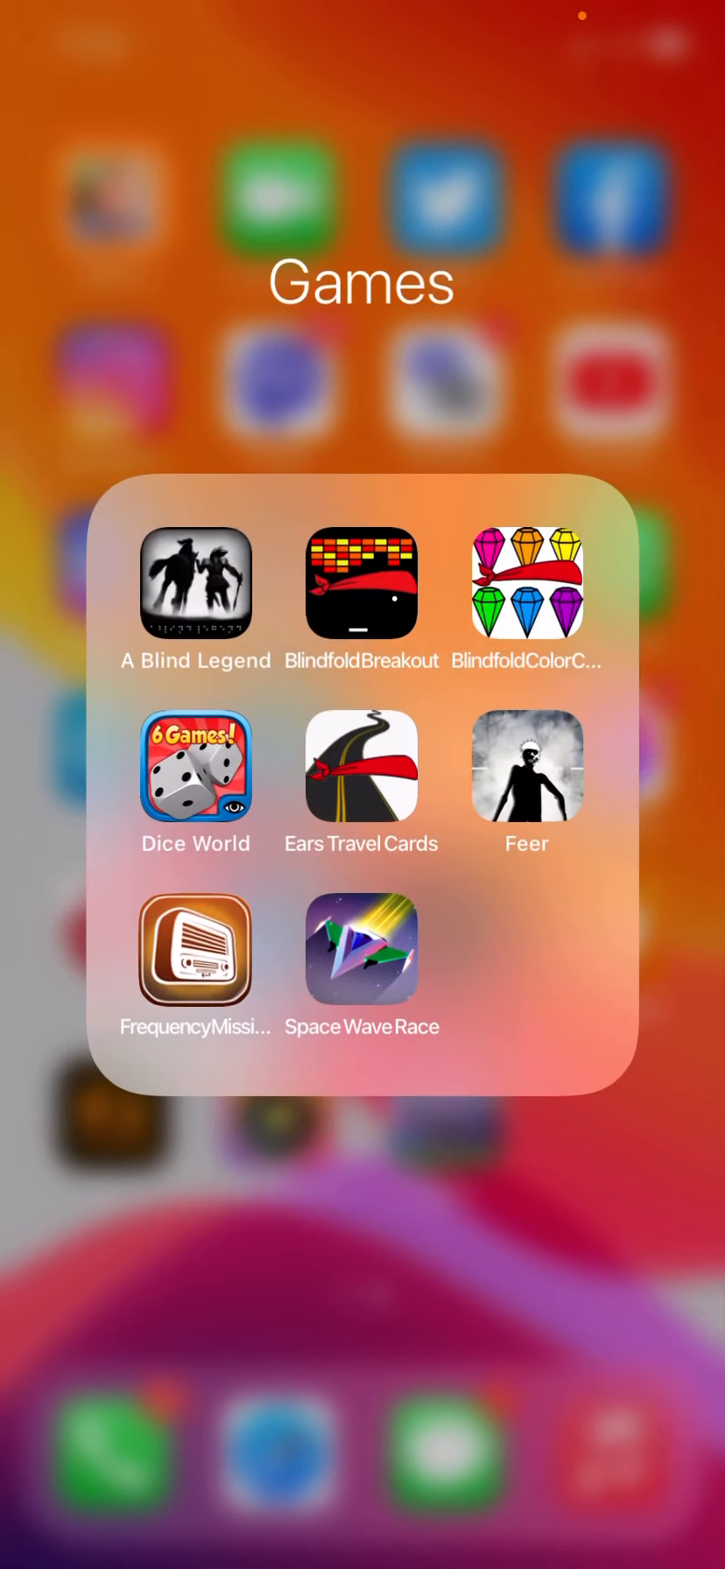
Step: Focus the Frequency Missing icon in the Games folder with VoiceOver
left_click(196, 947)
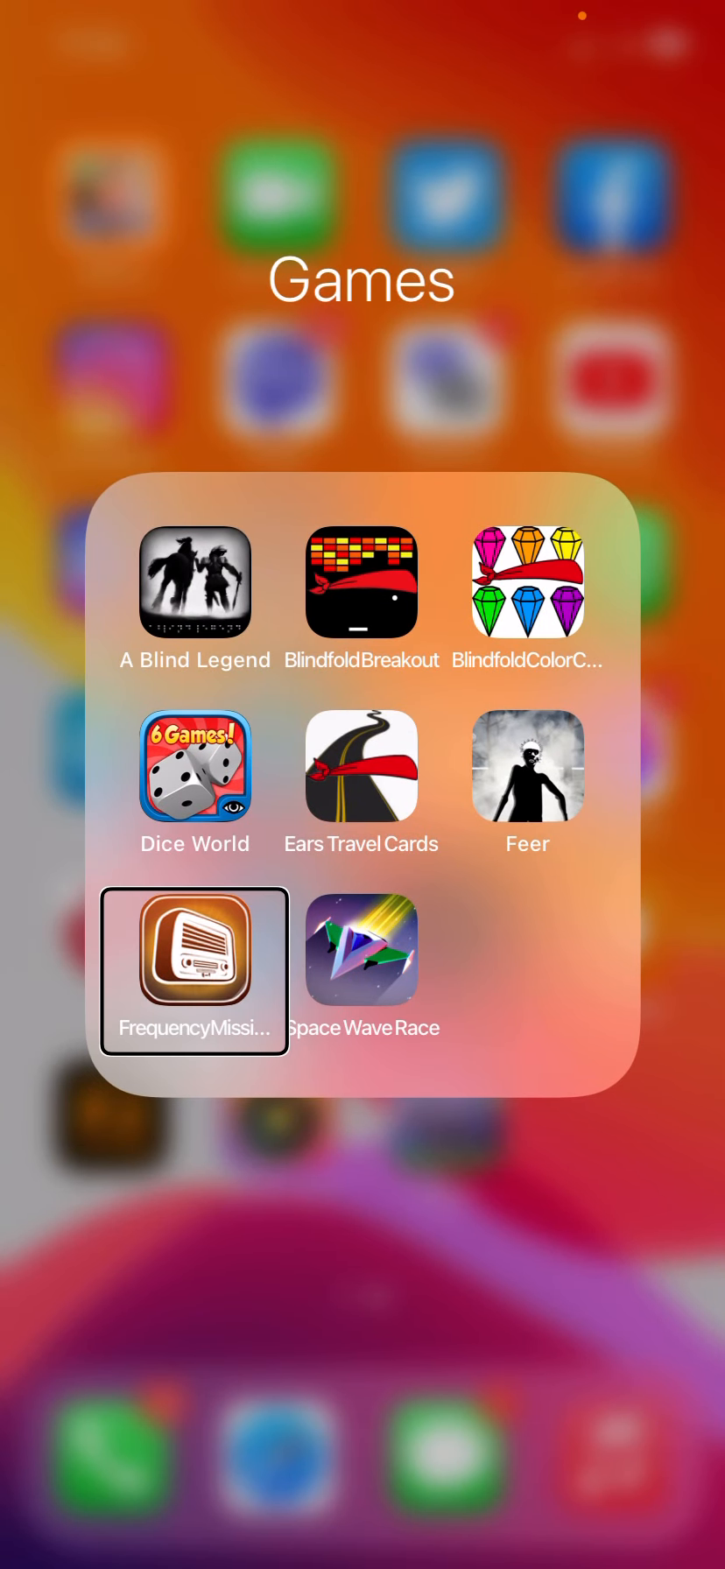